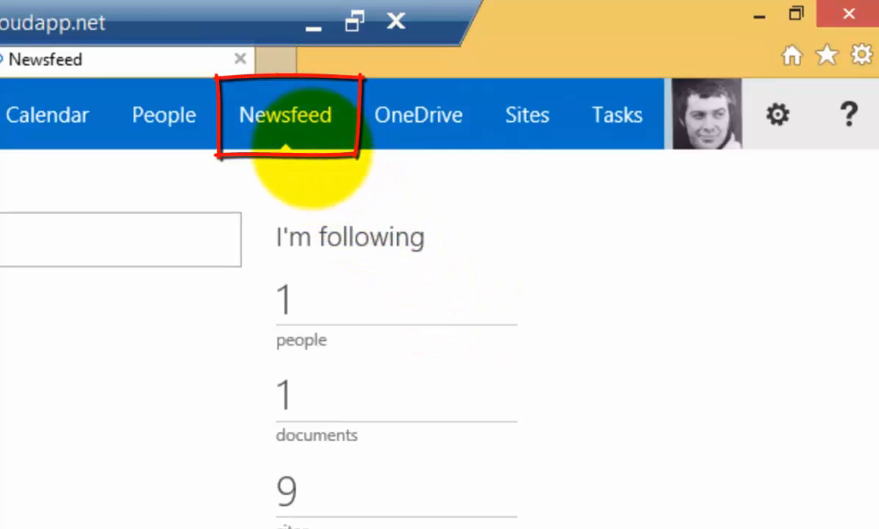
mouse_move(285, 115)
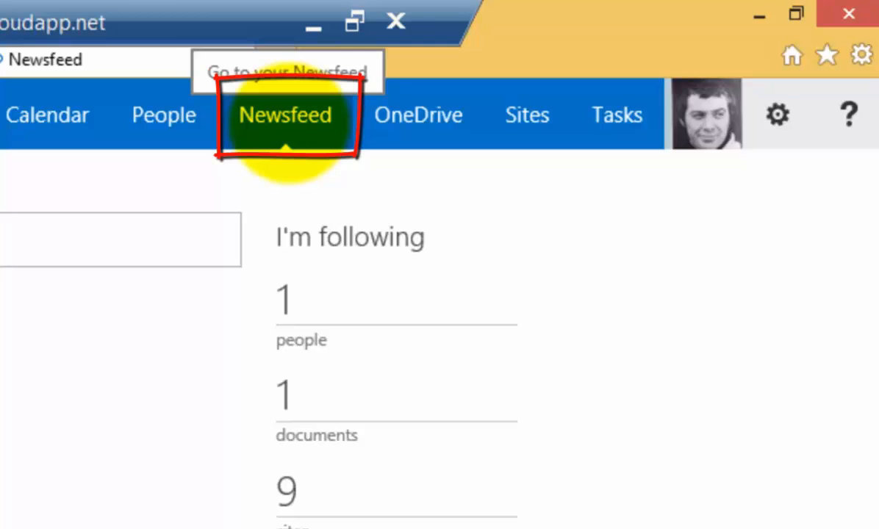
- Go to the personal Newsfeed from the Office 365 top navigation
left_click(285, 114)
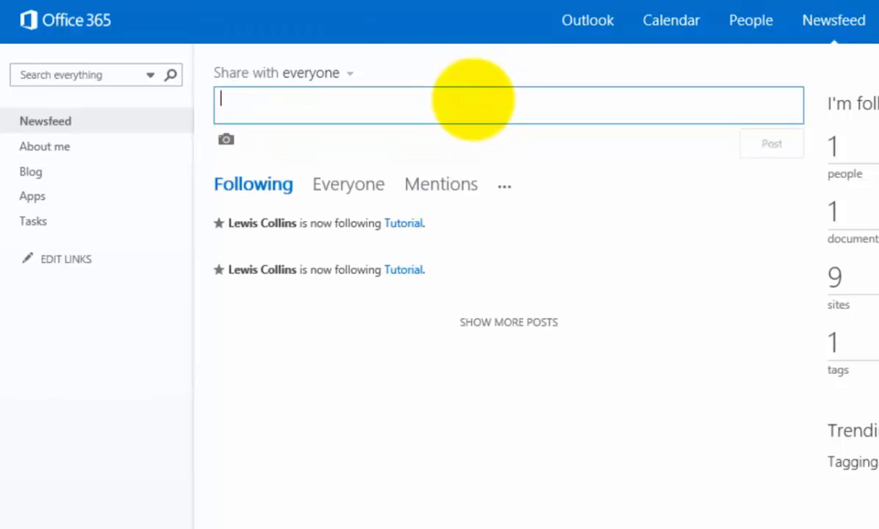
- Post 'Hello world' to everyone from the share box
type("Hello wor")
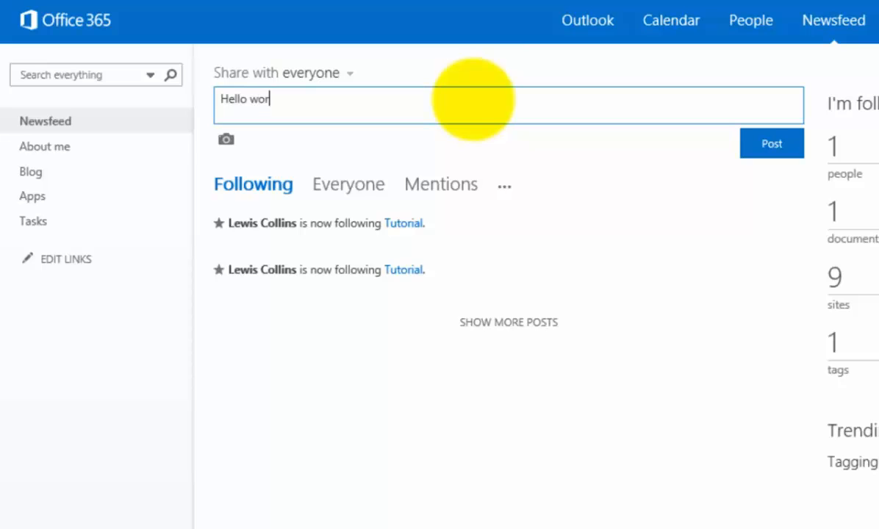
type("ld")
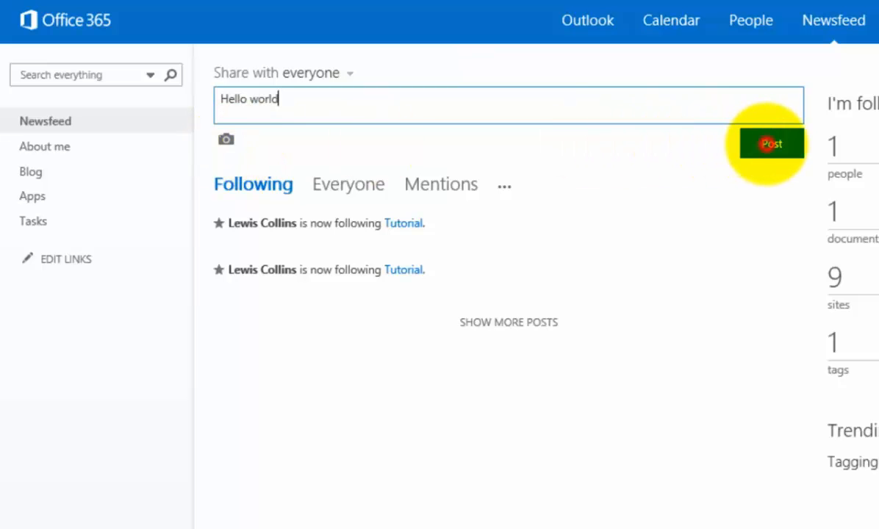
left_click(770, 144)
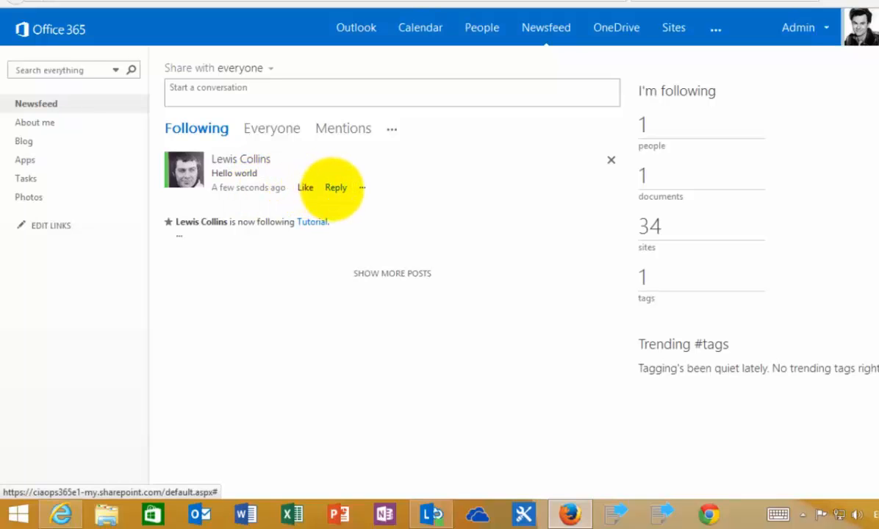
- Reply to the Hello world post with 'Welcome to SharePoint Newsfeed'
left_click(335, 188)
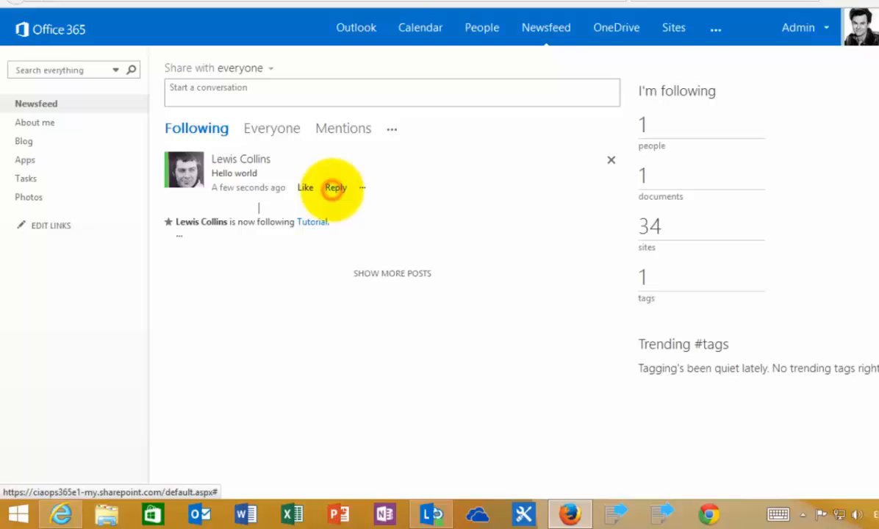
left_click(335, 188)
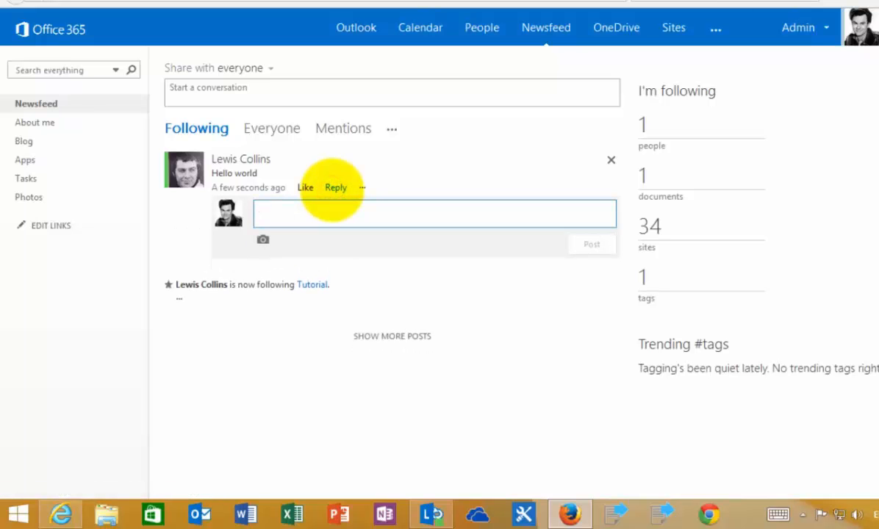
type("Th")
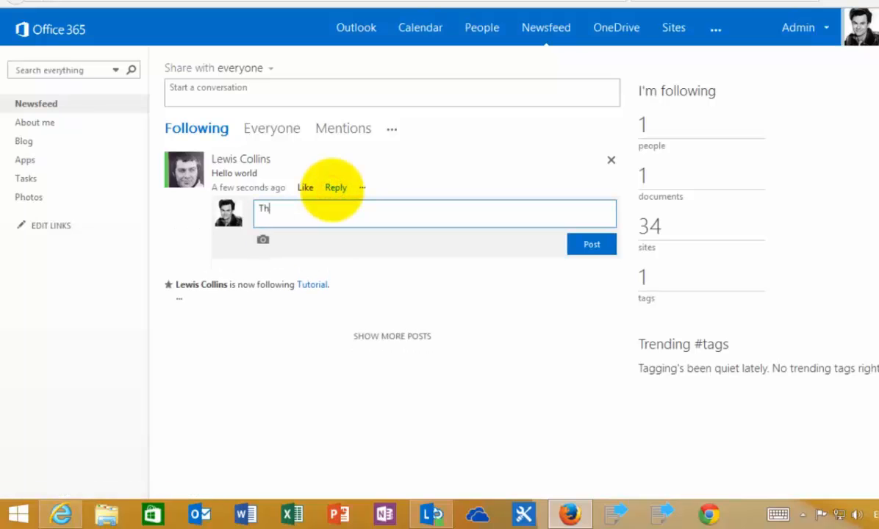
type("Well")
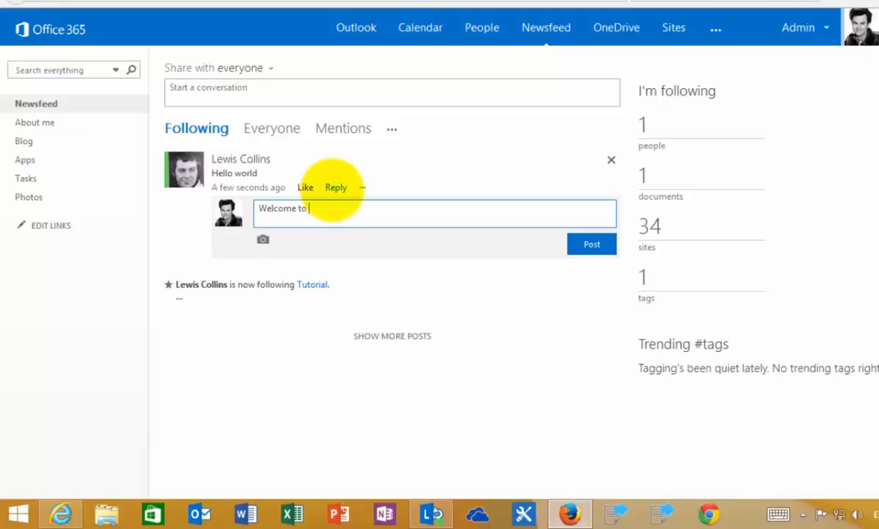
type("SharePoint Ne")
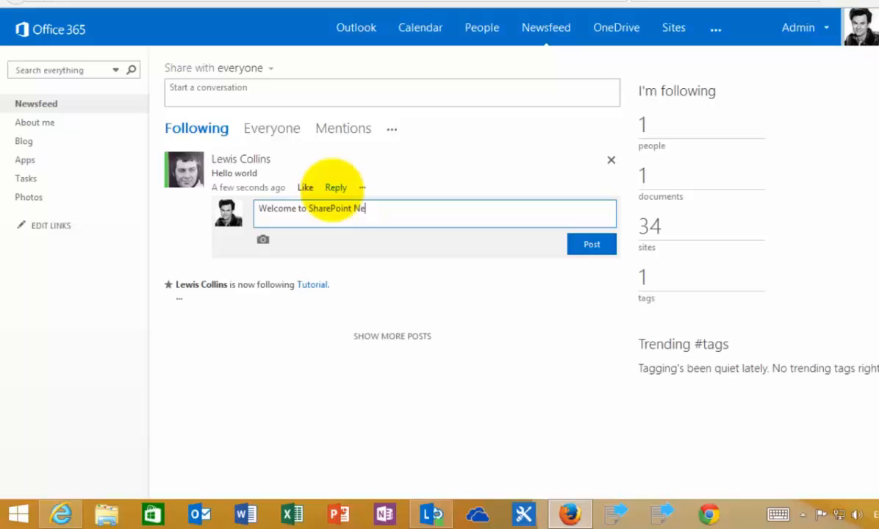
type("wsfeed")
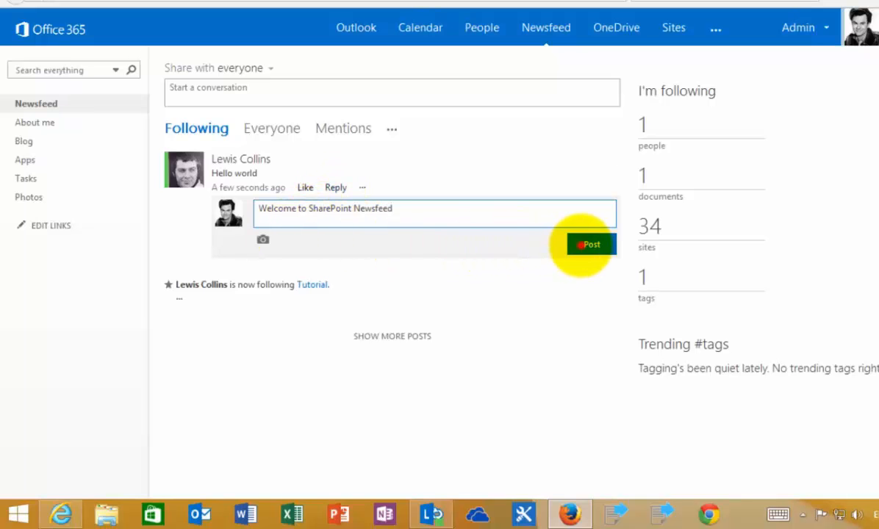
left_click(589, 244)
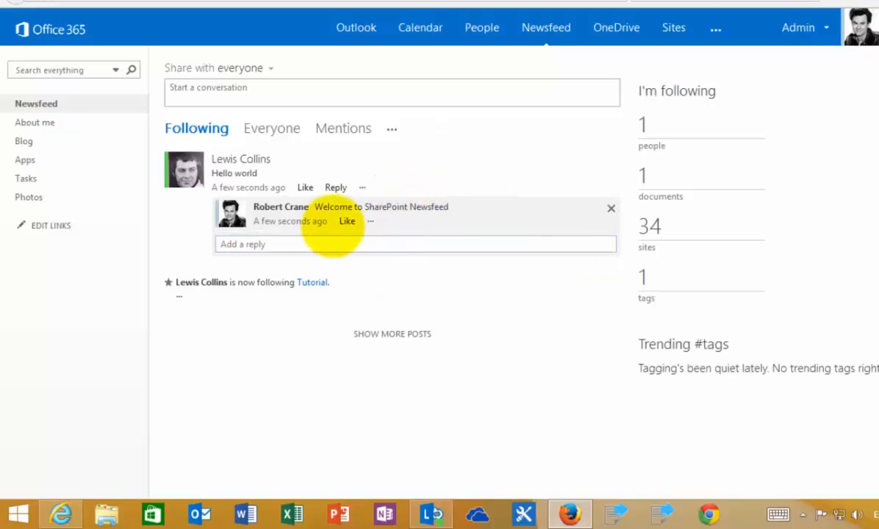
- Like the Hello world post and show its more-options menu
left_click(304, 187)
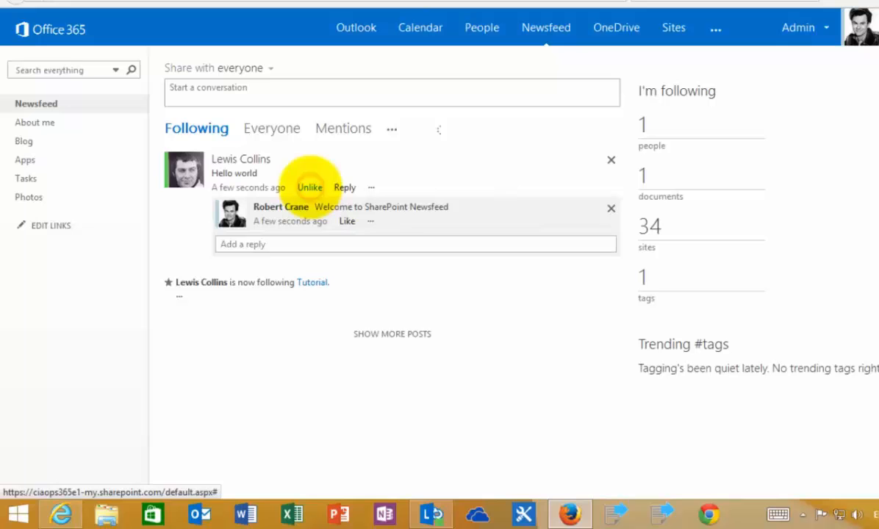
left_click(308, 187)
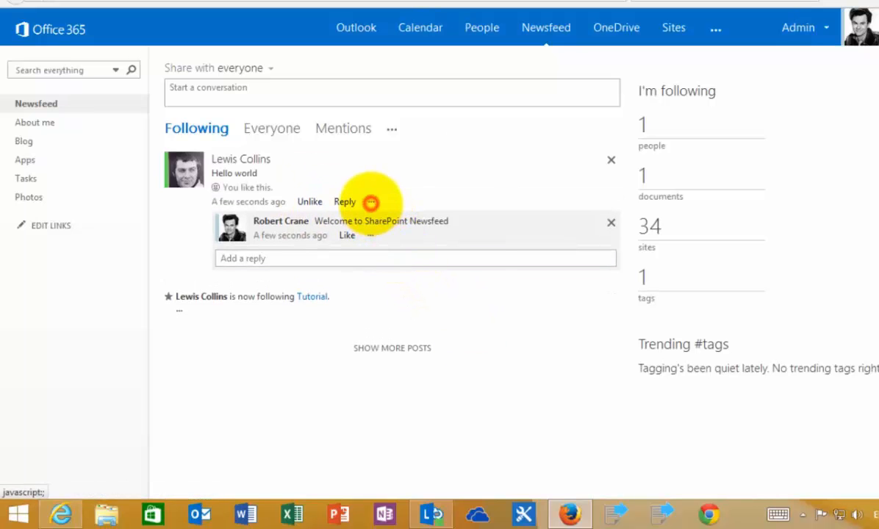
left_click(370, 201)
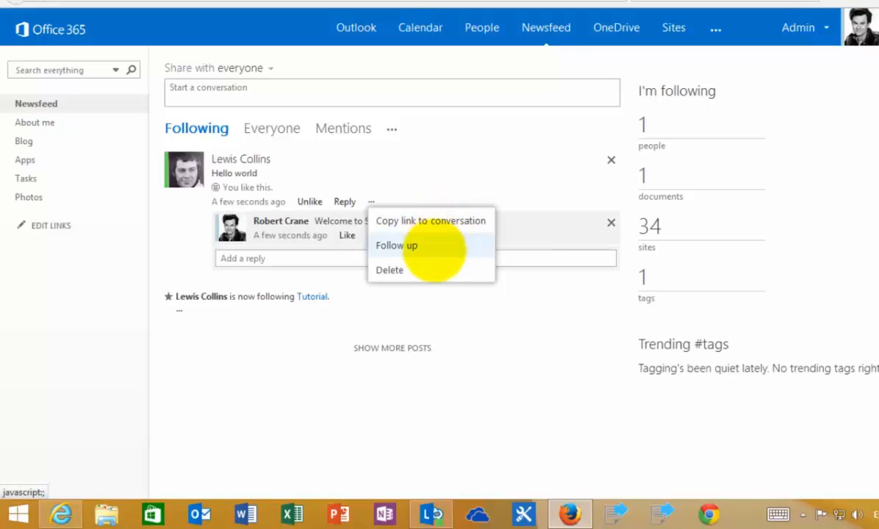
mouse_move(412, 270)
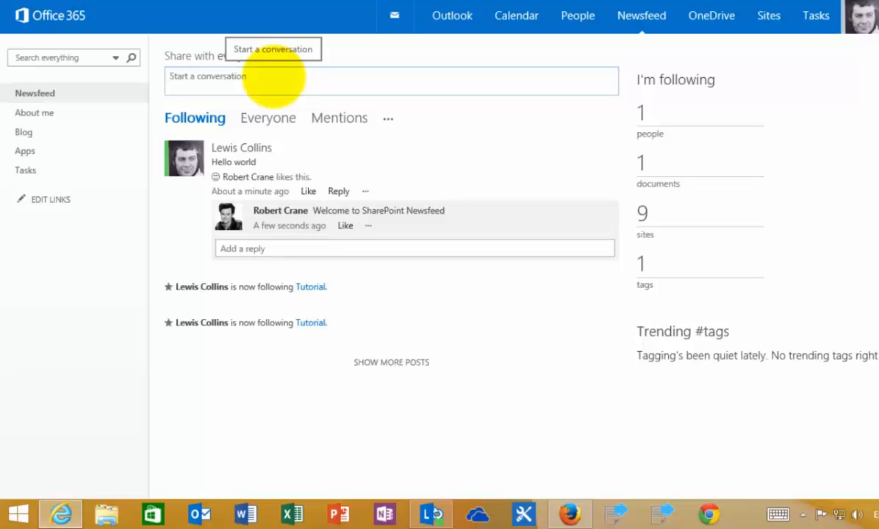
left_click(390, 81)
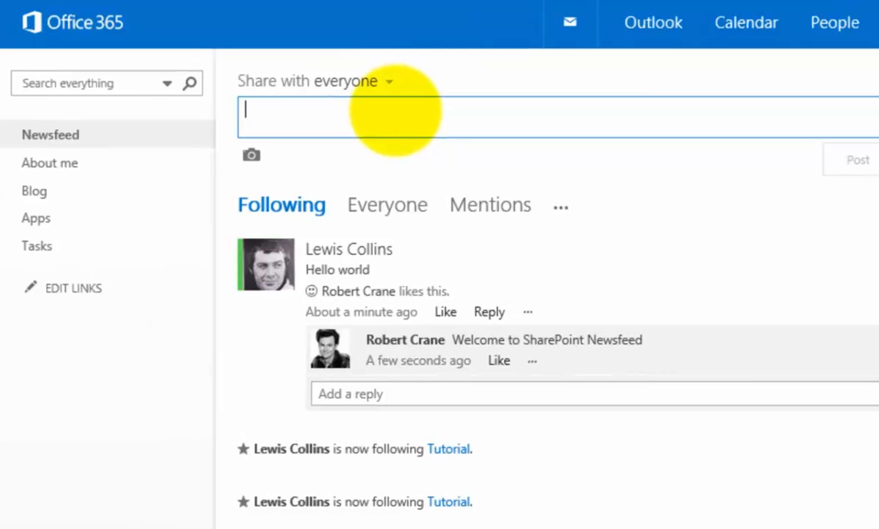
type("@")
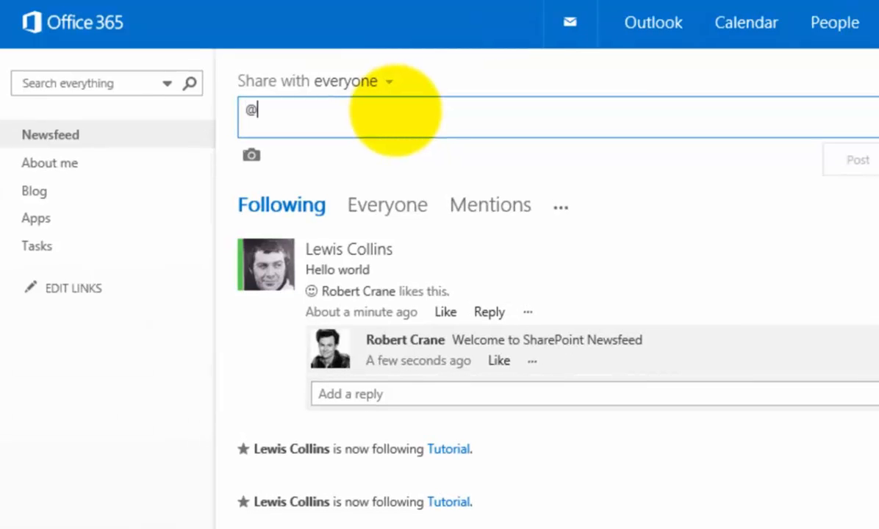
type("@")
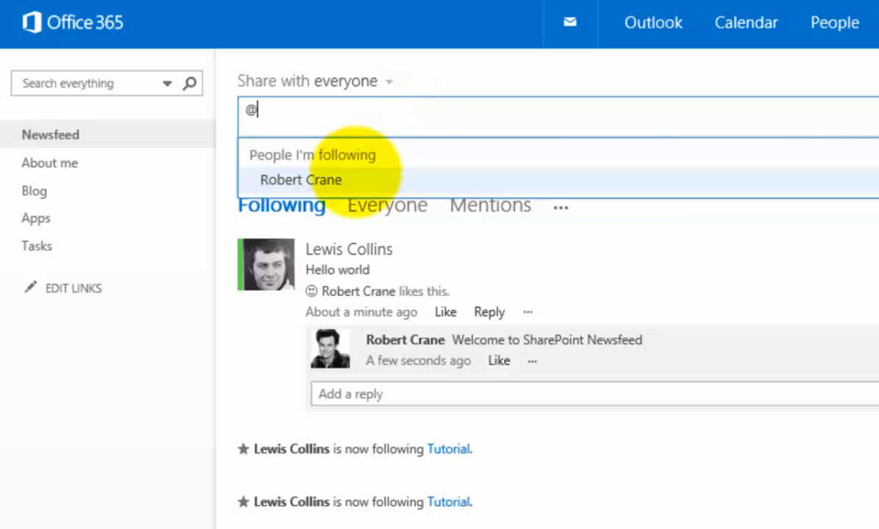
left_click(300, 179)
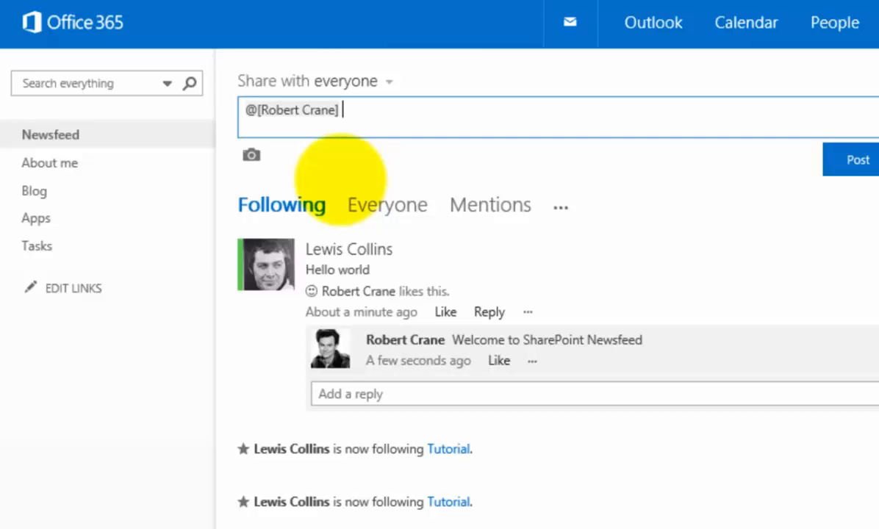
- Complete the post with 'Thanks for the welcome #welcome' and publish it
type("Thanks for the welcome")
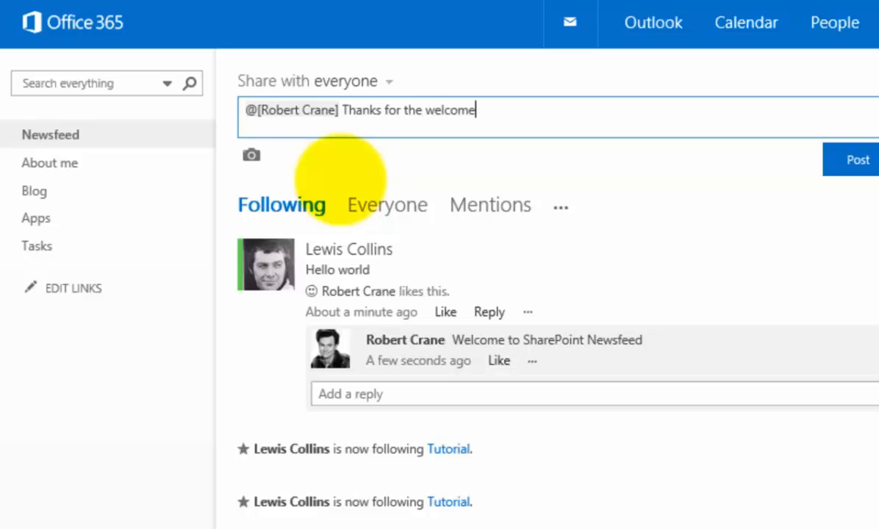
type("#")
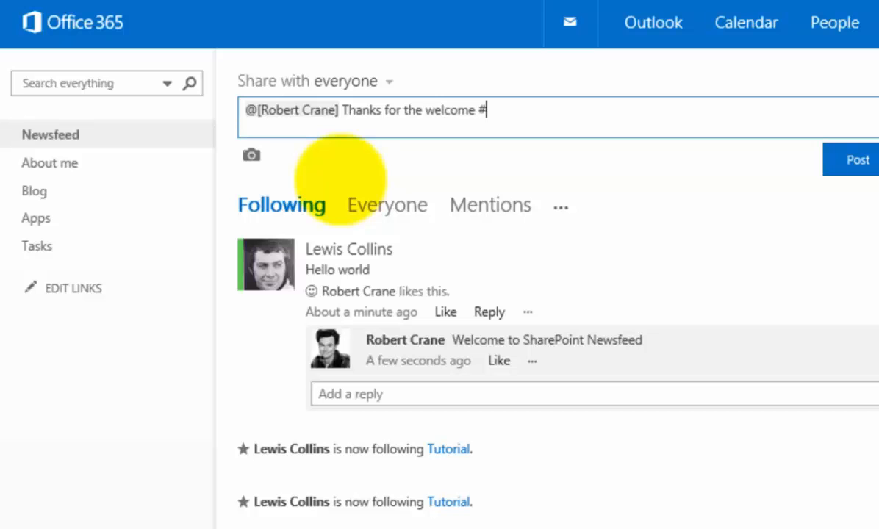
type("w")
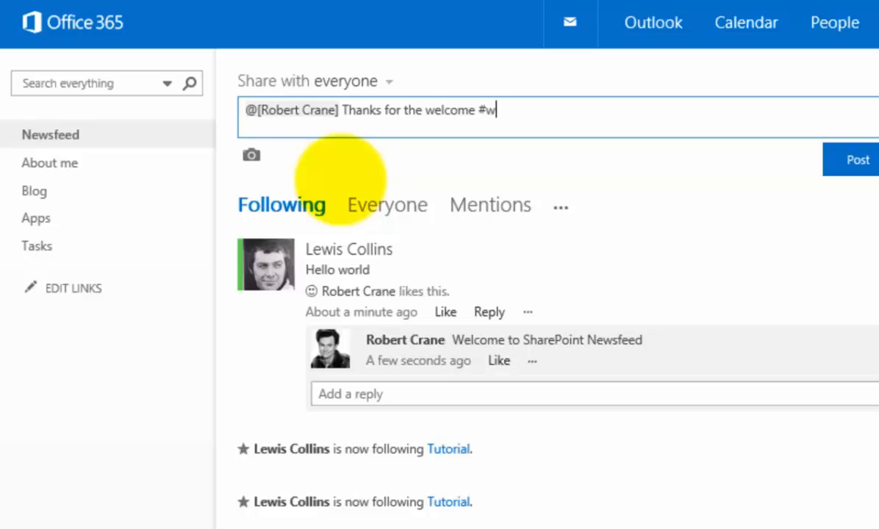
type("elcome")
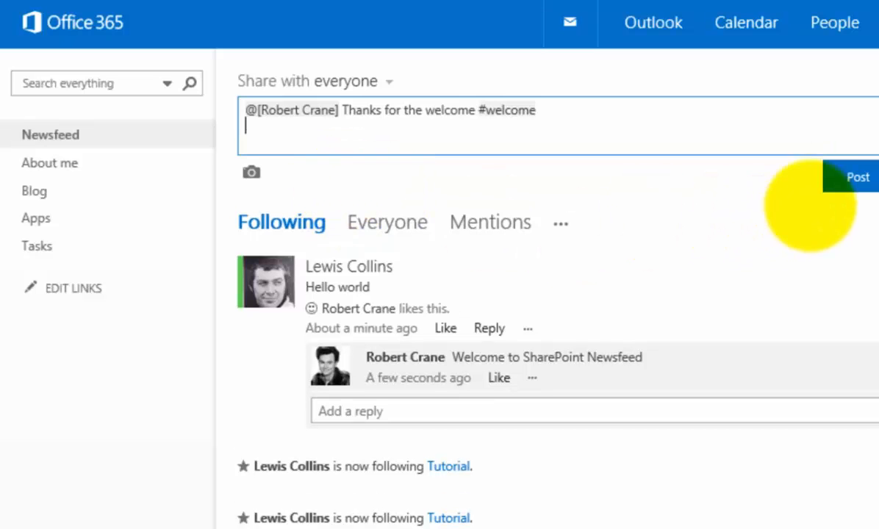
left_click(858, 176)
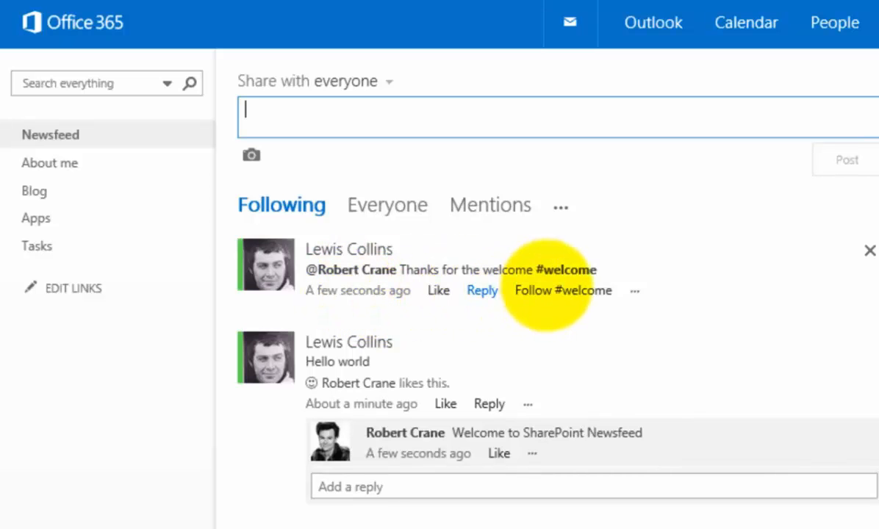
mouse_move(570, 338)
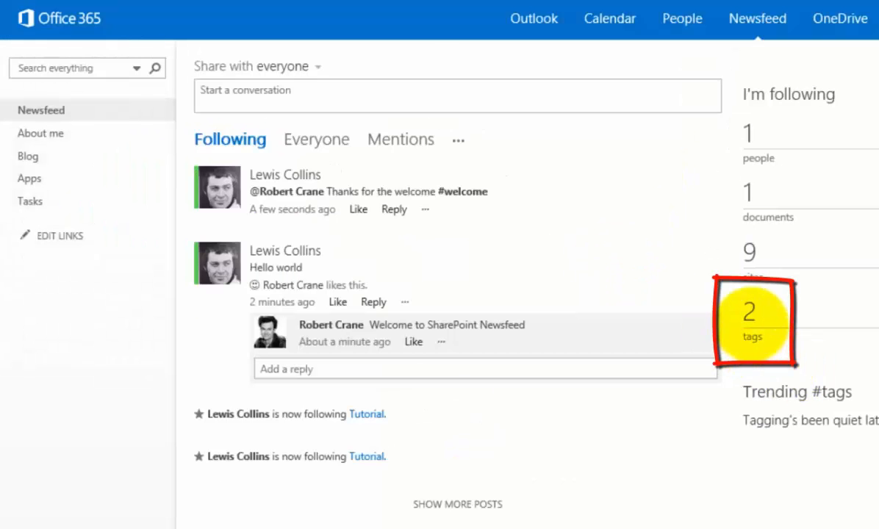
mouse_move(749, 311)
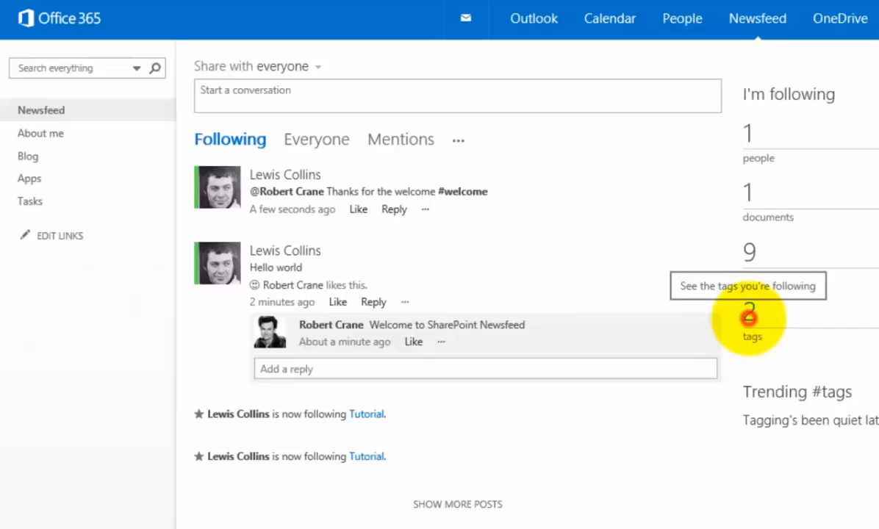
- Show the list of followed tags (#office365 and #welcome)
left_click(746, 285)
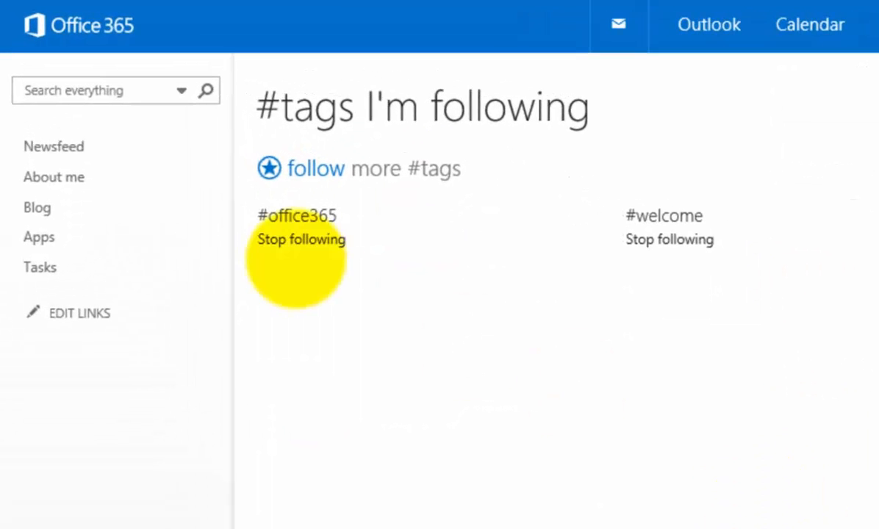
mouse_move(664, 230)
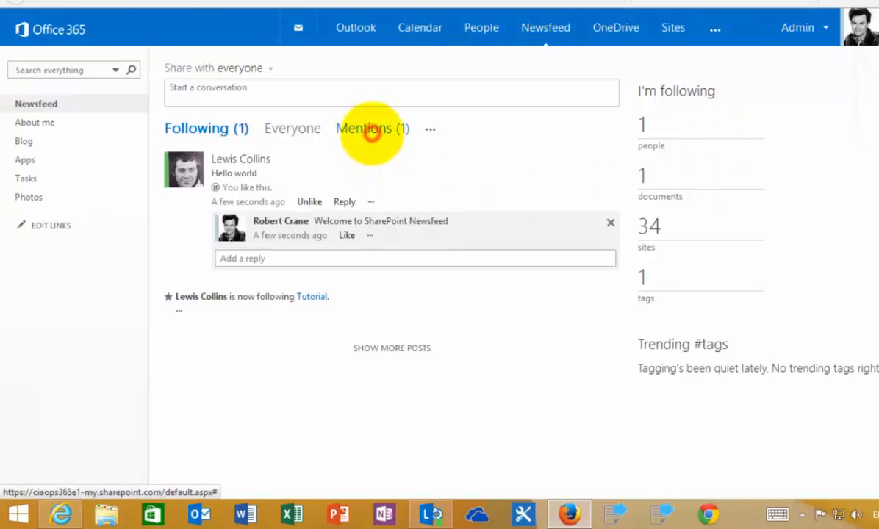
- View the Mentions list, then return to the main Following feed
left_click(370, 129)
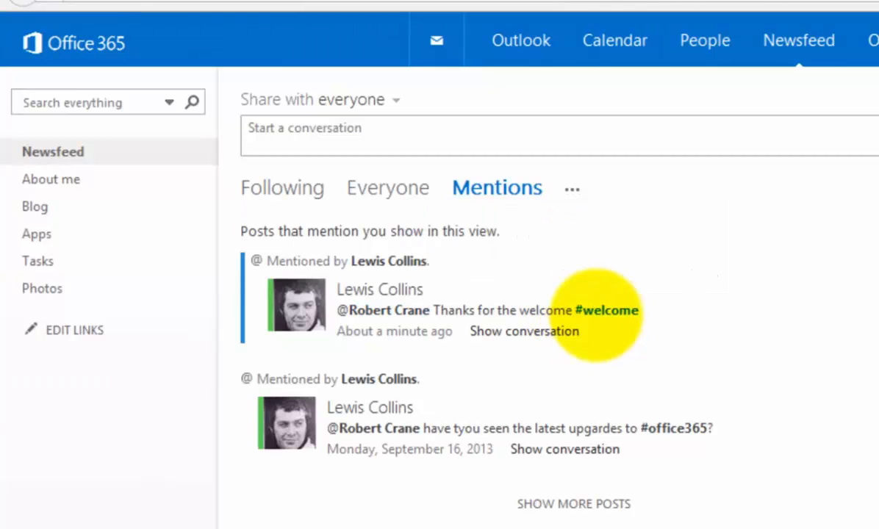
mouse_move(691, 478)
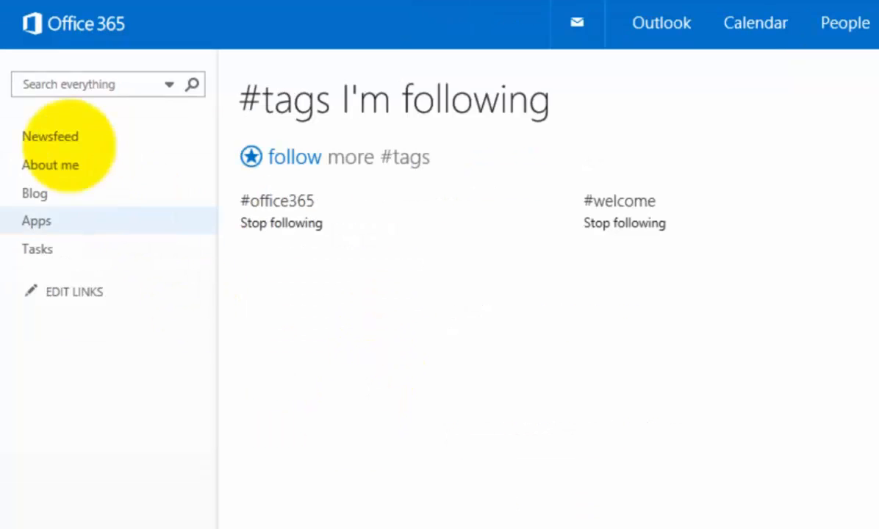
left_click(50, 136)
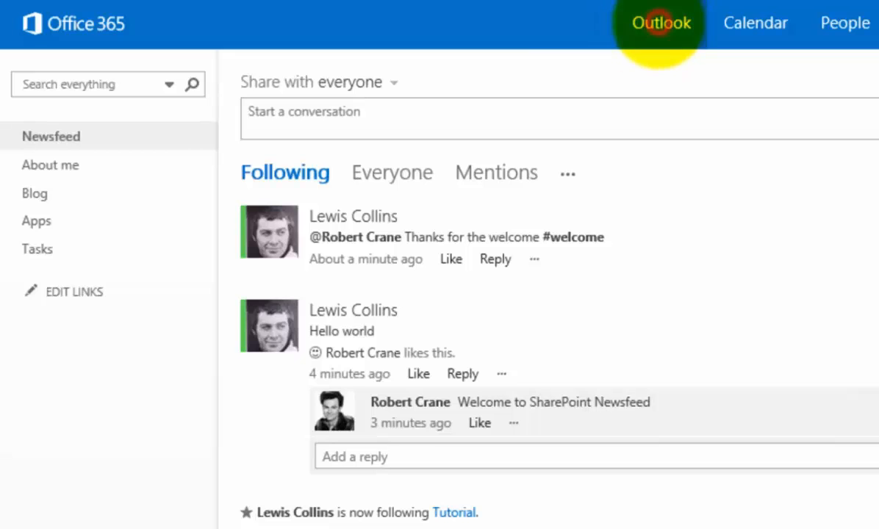
- Read the 'More conversation on your post' notification email in Outlook
left_click(659, 24)
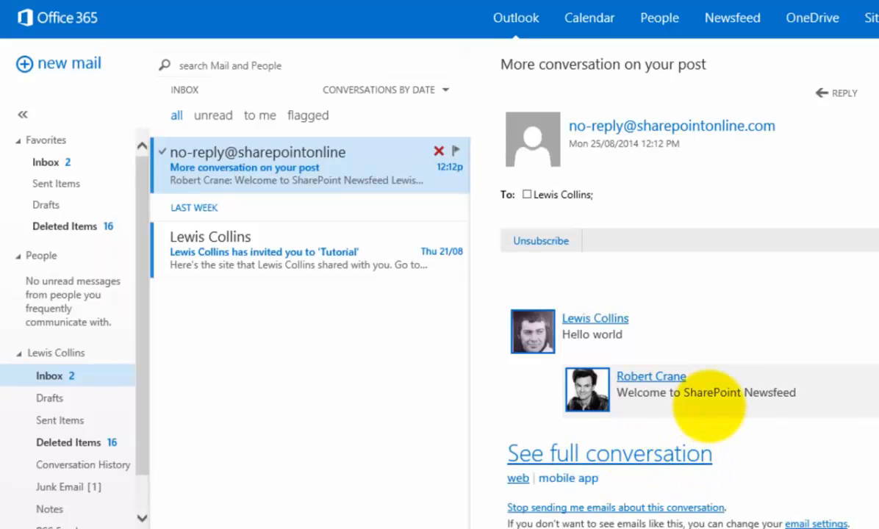
left_click(527, 194)
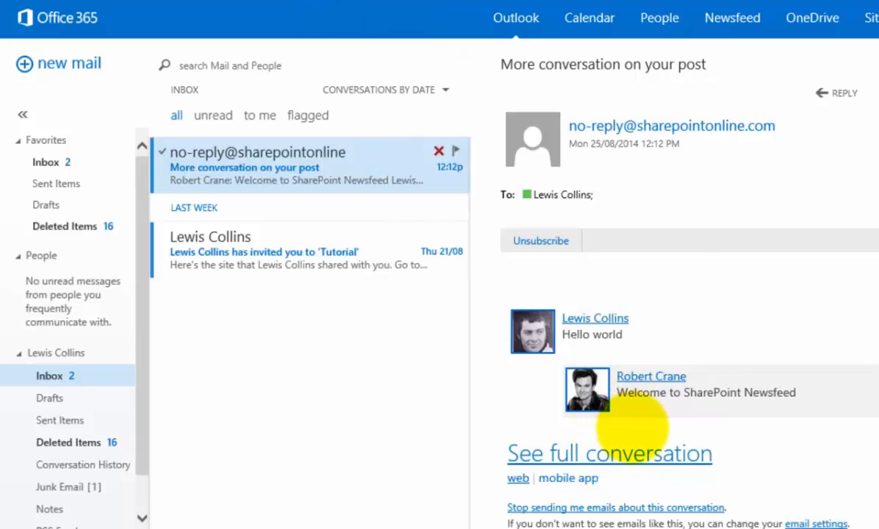
mouse_move(667, 253)
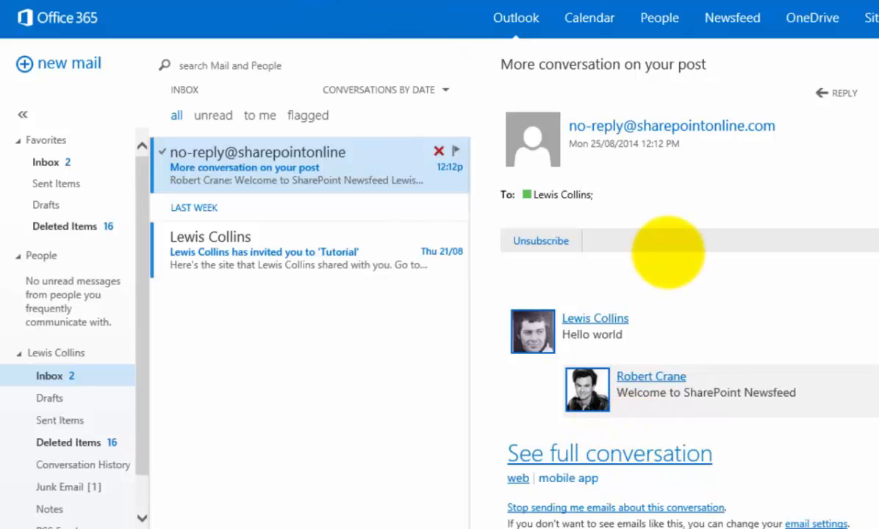
mouse_move(730, 18)
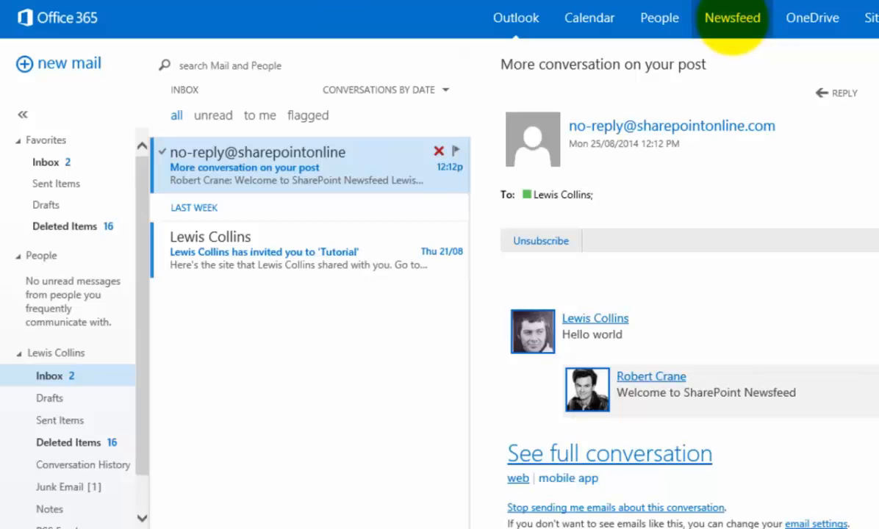
left_click(730, 17)
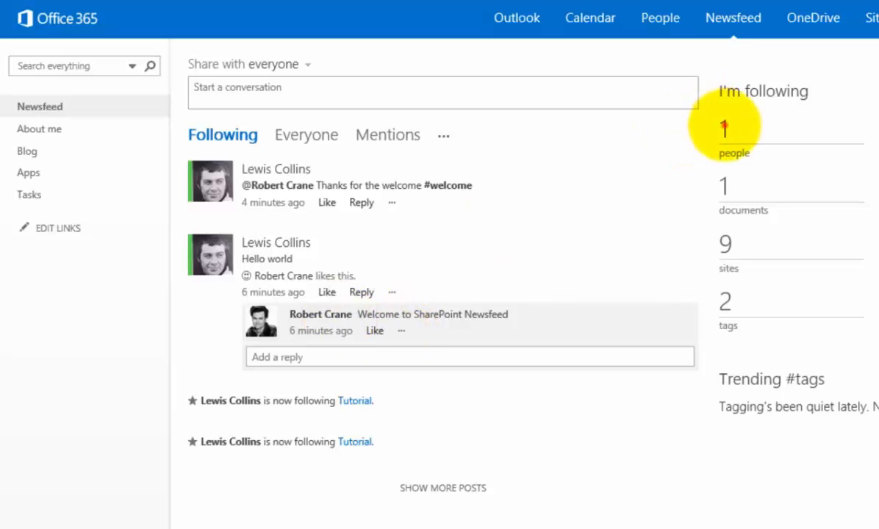
left_click(723, 130)
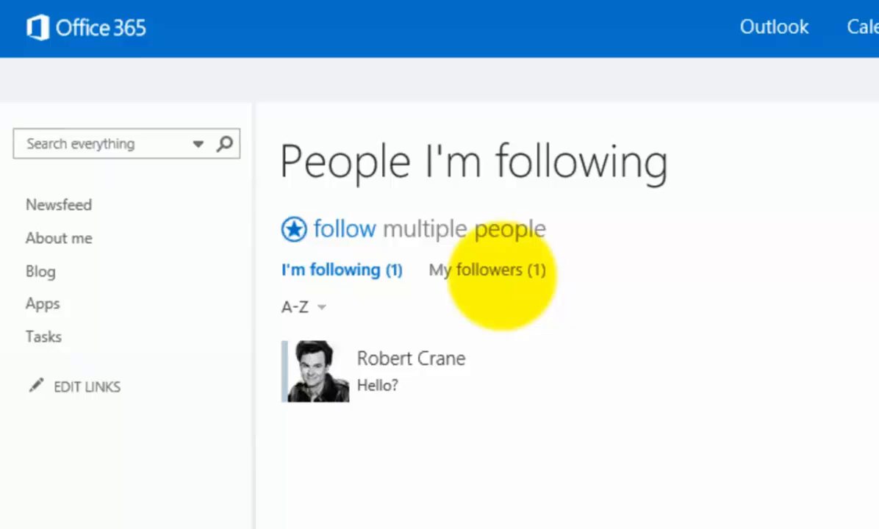
left_click(473, 270)
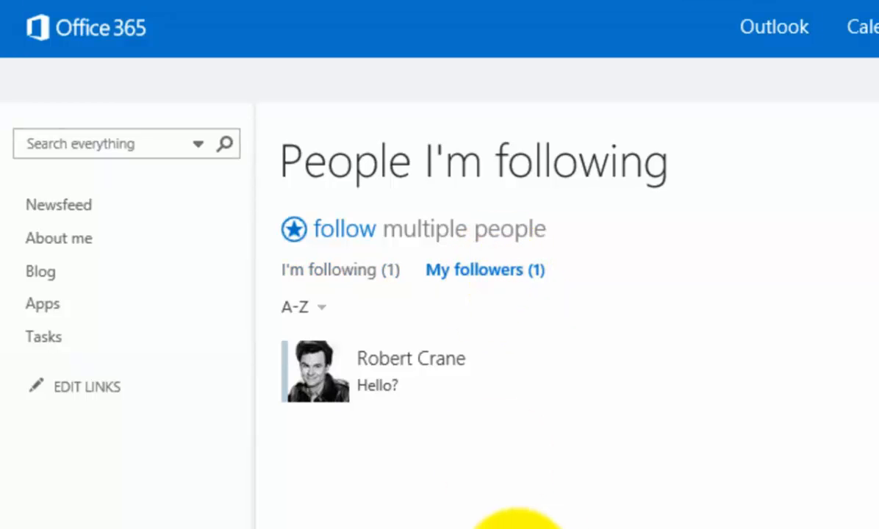
mouse_move(470, 379)
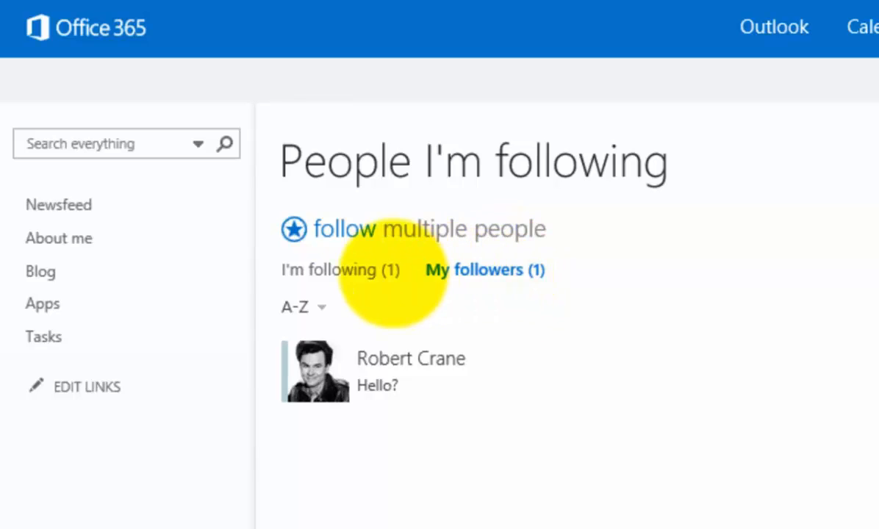
left_click(329, 271)
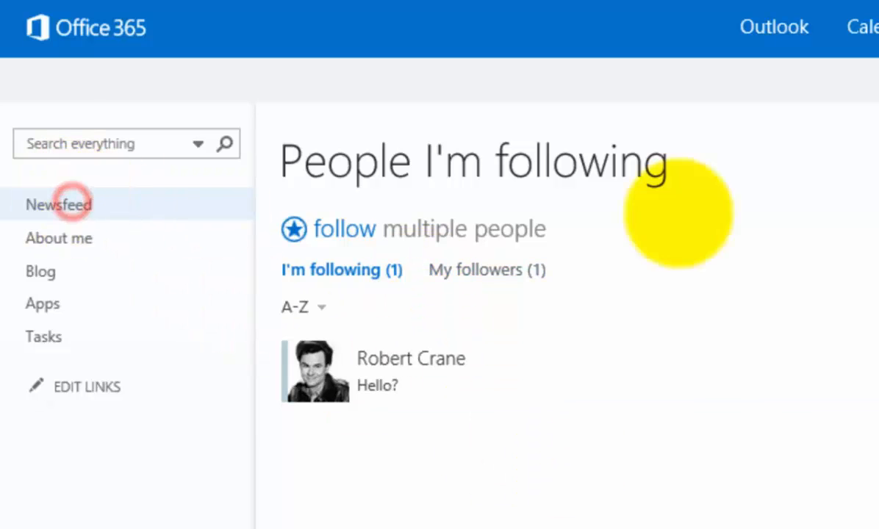
- Visit the Tutorial site and confirm it is already followed
left_click(59, 204)
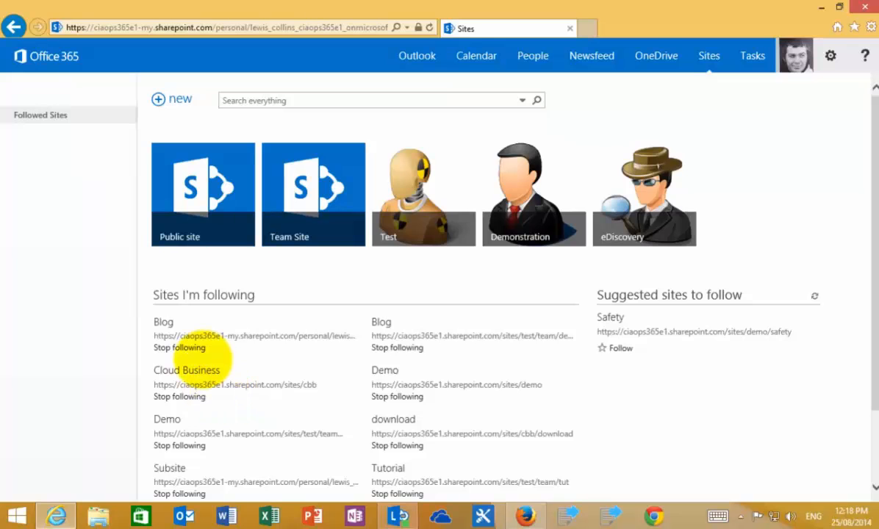
mouse_move(341, 456)
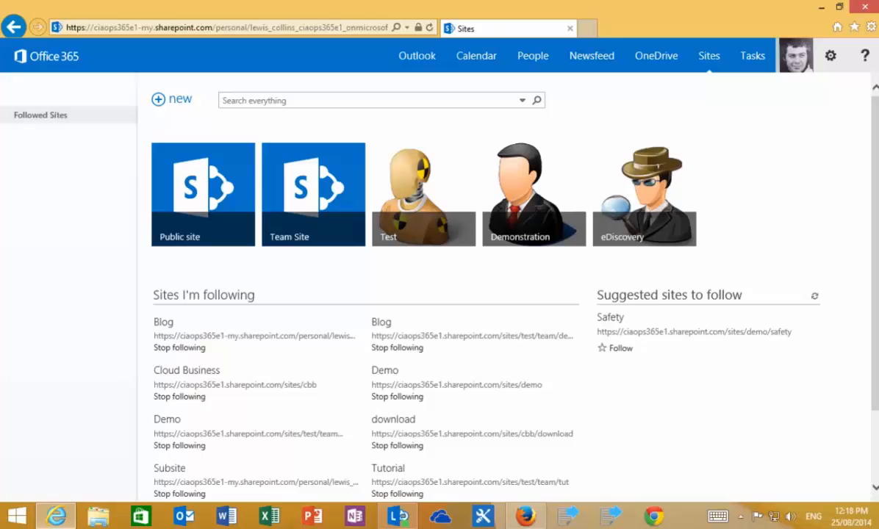
left_click(388, 468)
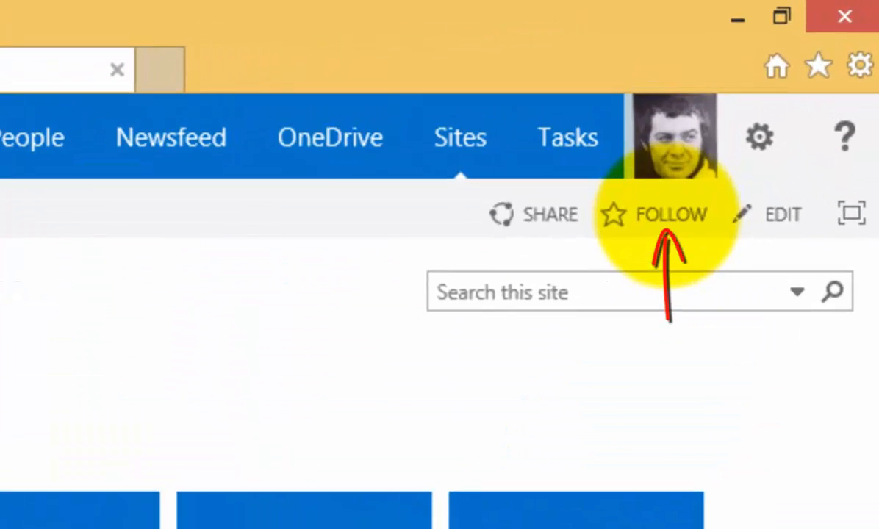
left_click(670, 215)
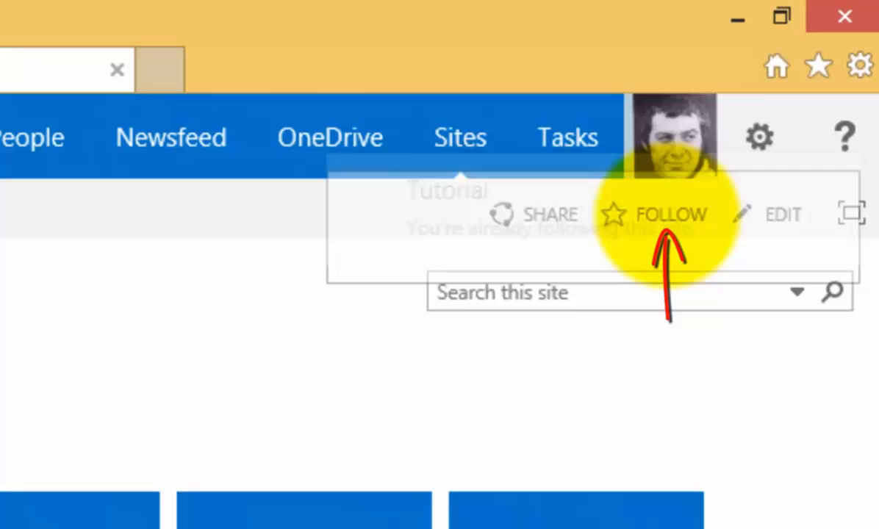
left_click(670, 214)
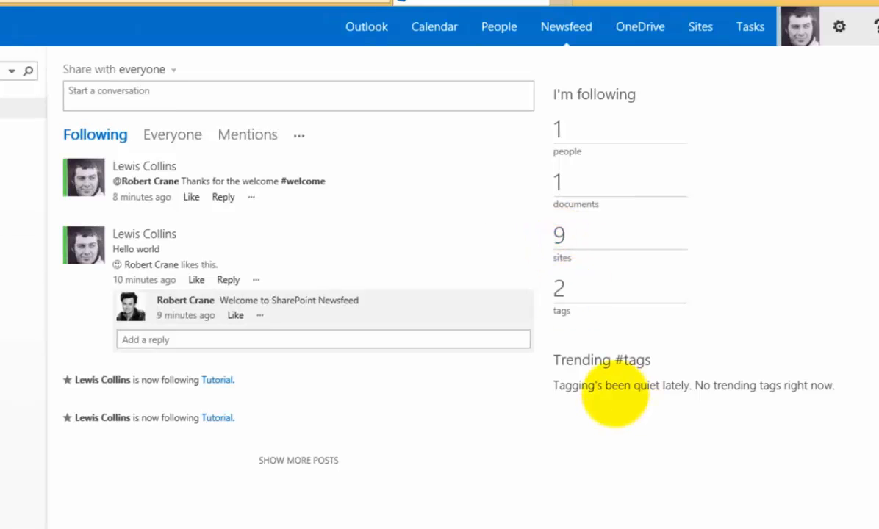
- Go to the Tutorial site home page via Sites I'm following
left_click(699, 26)
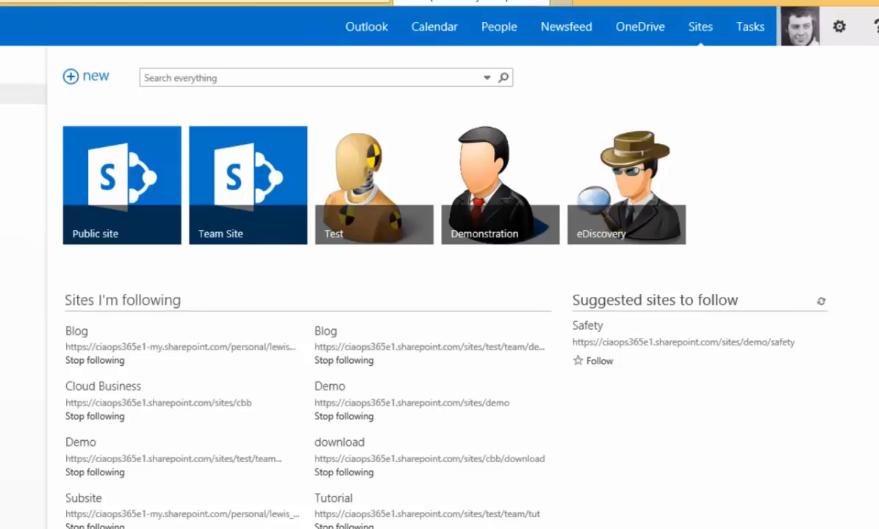
left_click(565, 26)
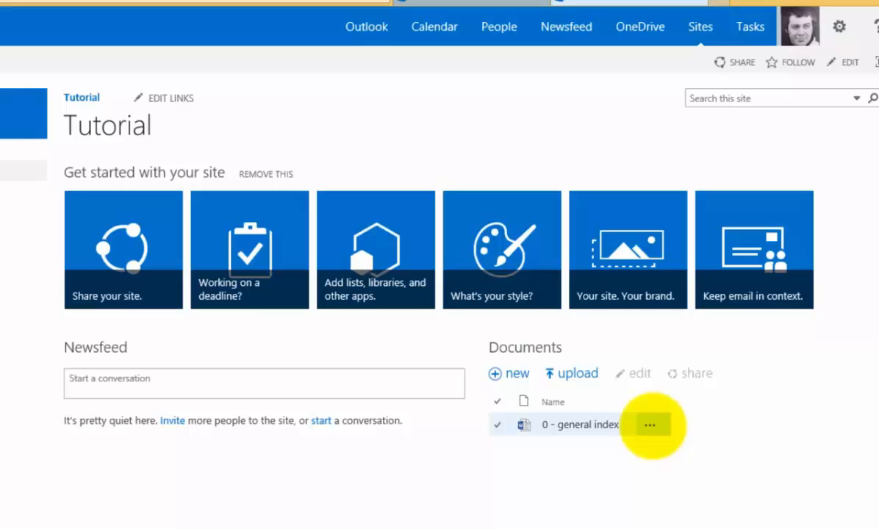
- Follow the general index document from its callout and return to the Following feed
left_click(649, 425)
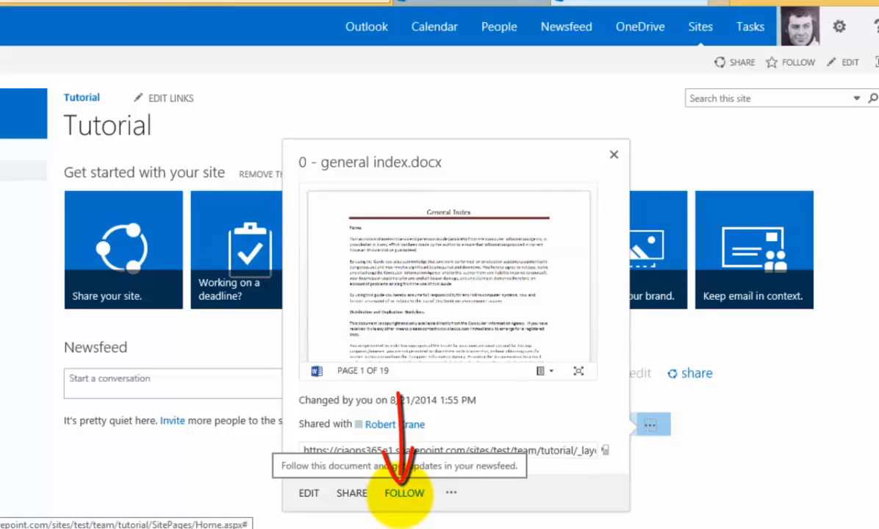
left_click(614, 154)
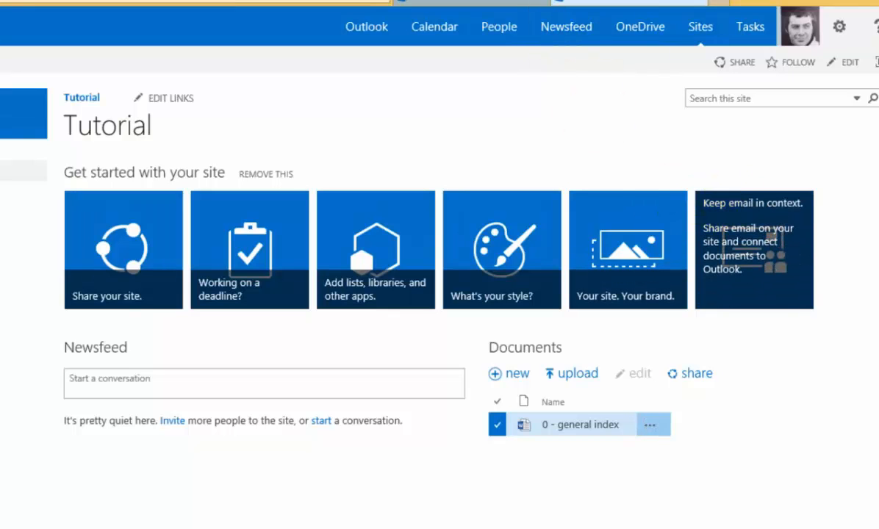
left_click(565, 27)
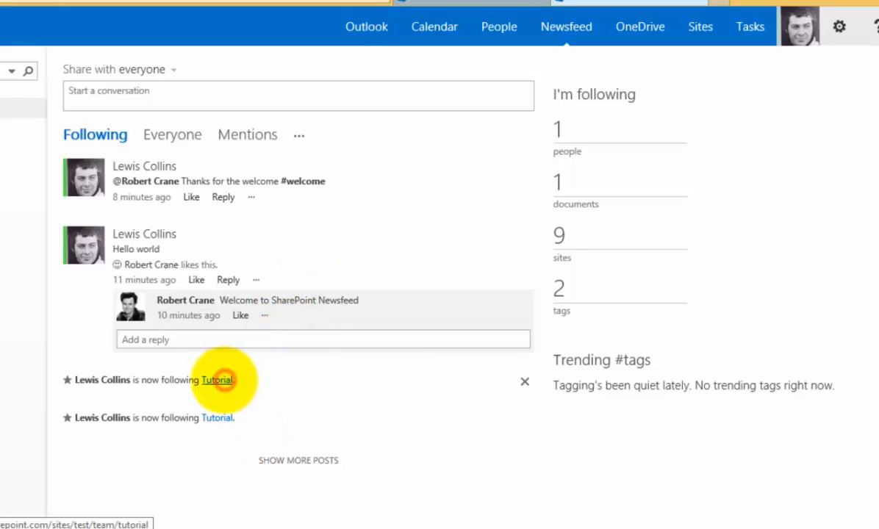
left_click(216, 379)
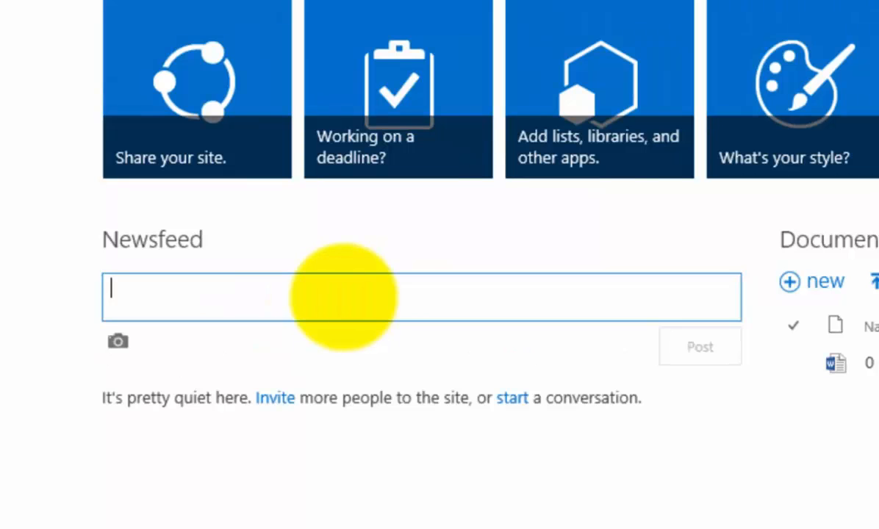
type("Hello")
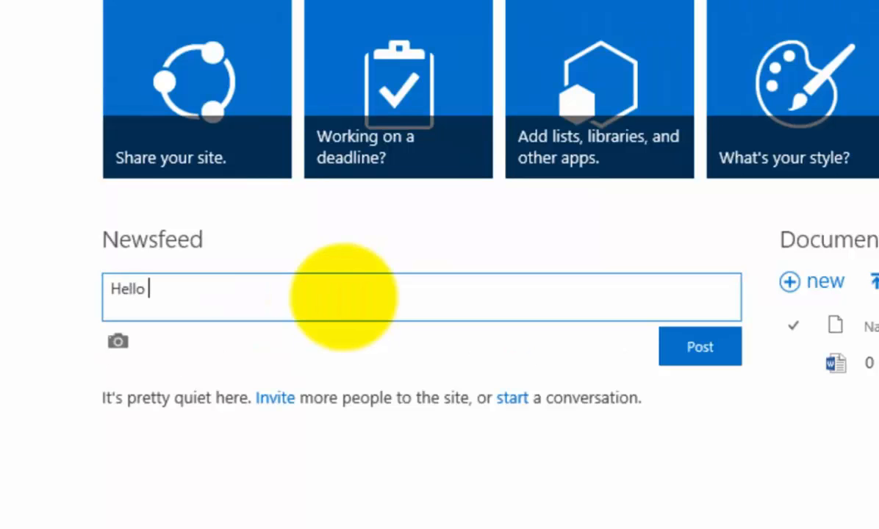
type("Tut")
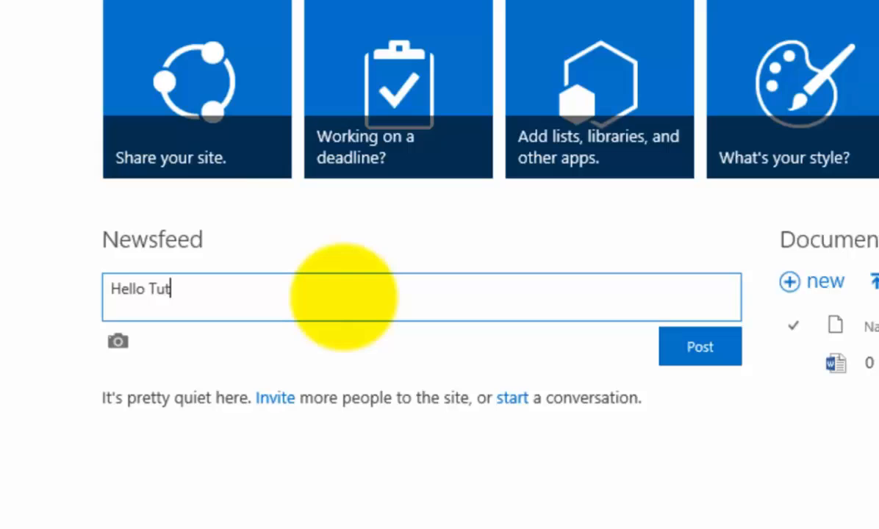
type("orial")
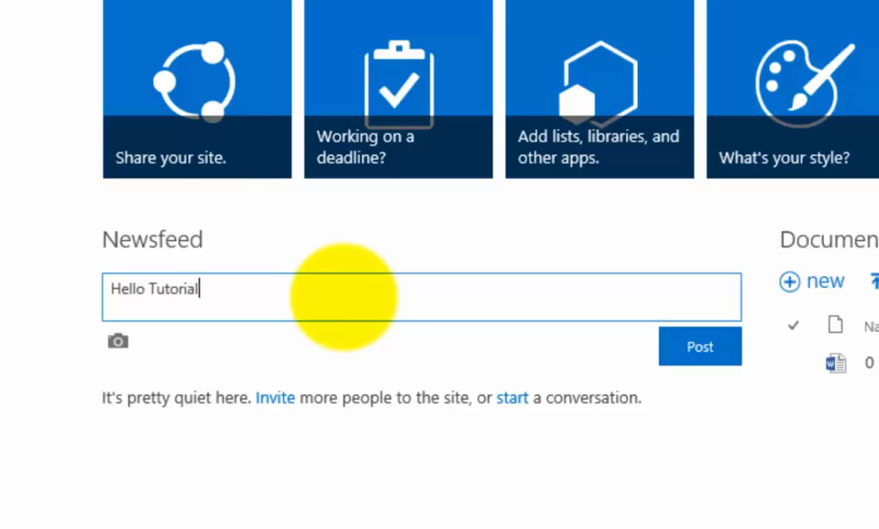
type("te")
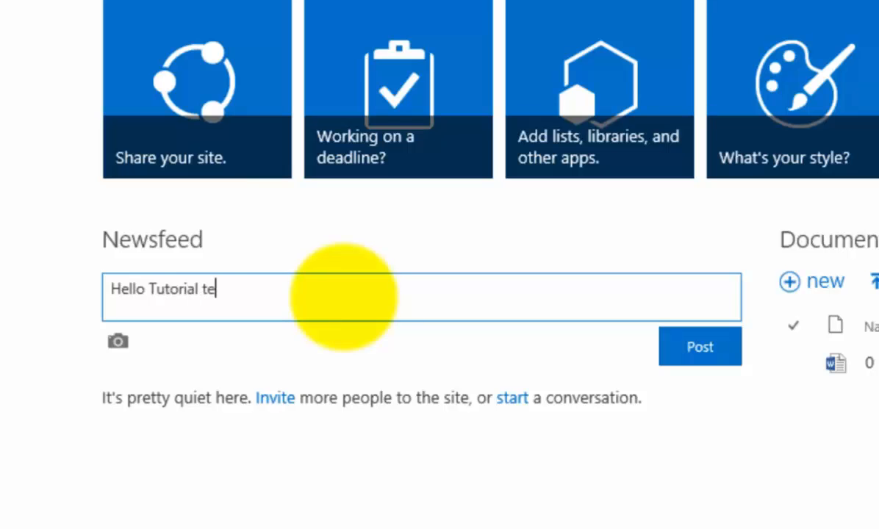
type("am Site")
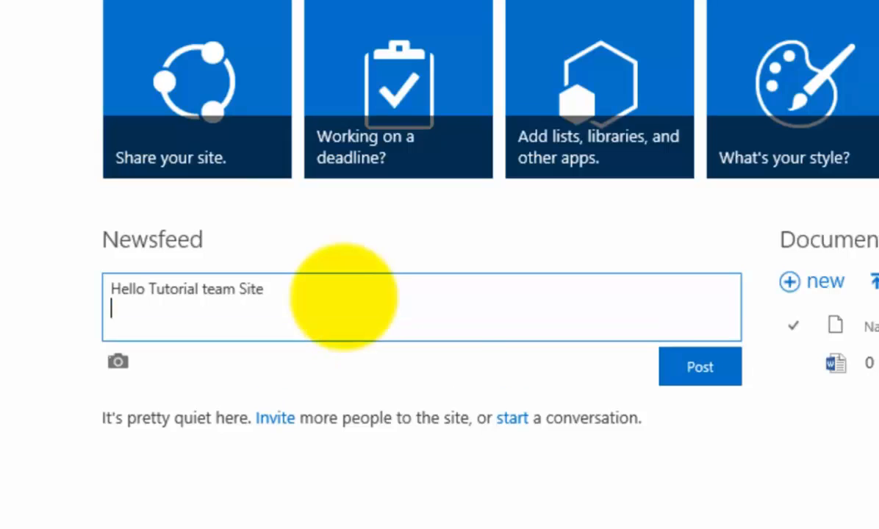
left_click(699, 366)
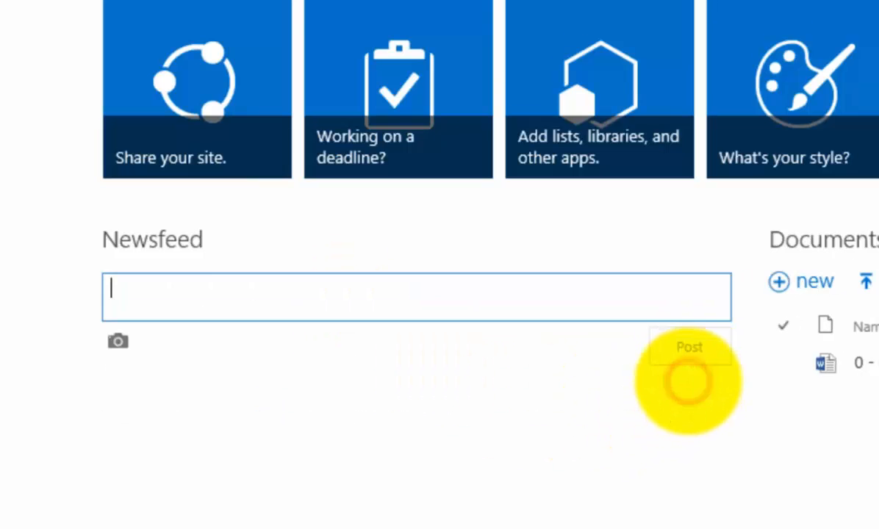
left_click(689, 347)
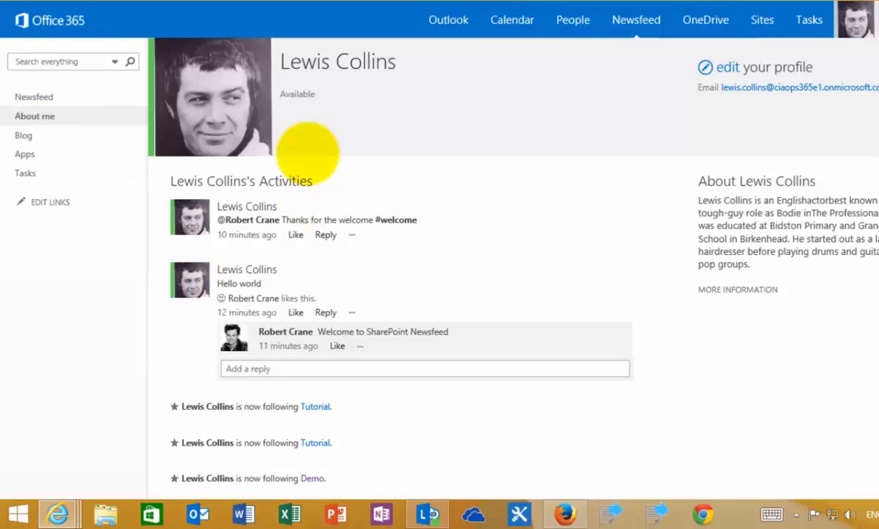
mouse_move(655, 179)
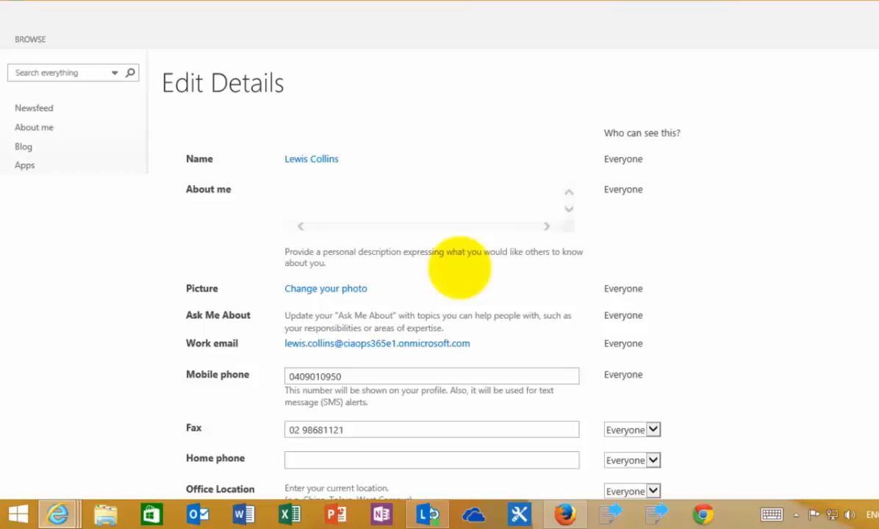
mouse_move(375, 204)
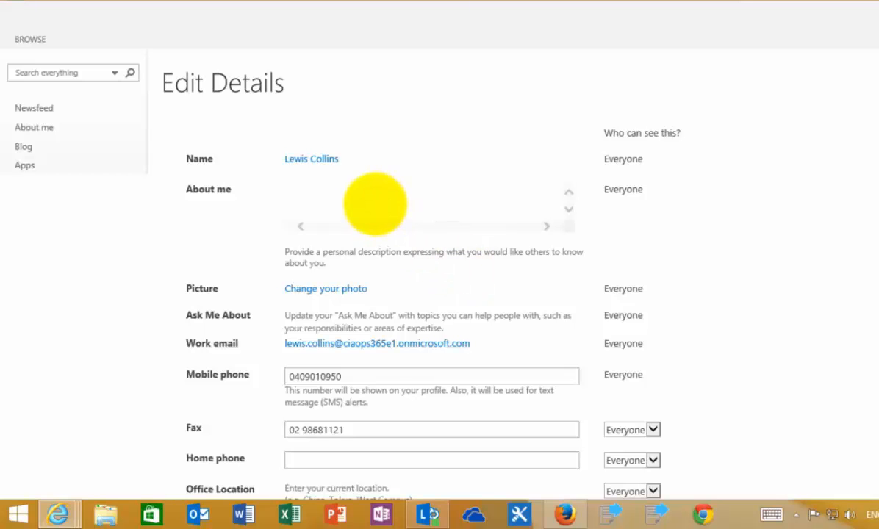
- Review the Contact Information and Details sections, checking who can see the Skills
left_click(368, 376)
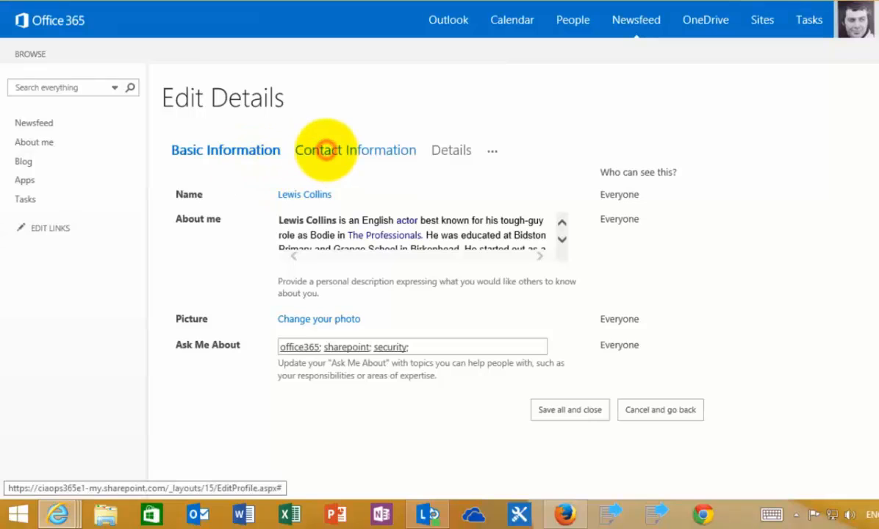
left_click(355, 150)
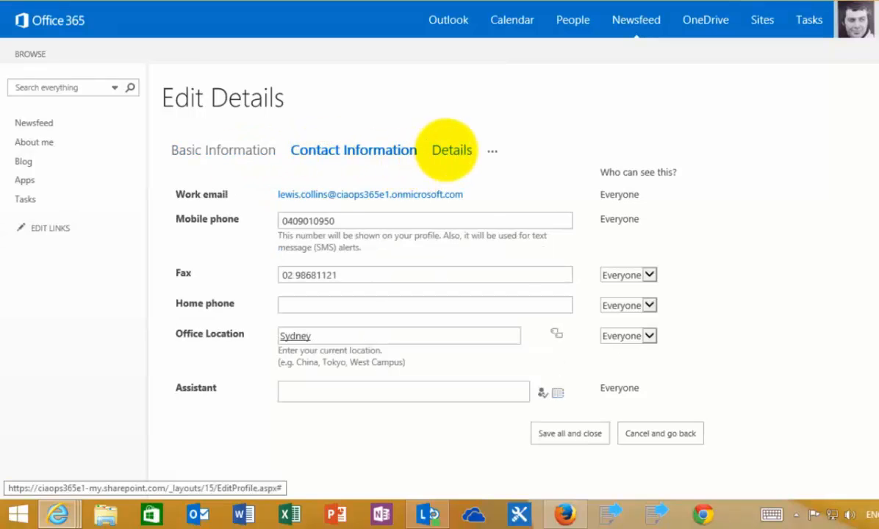
left_click(452, 150)
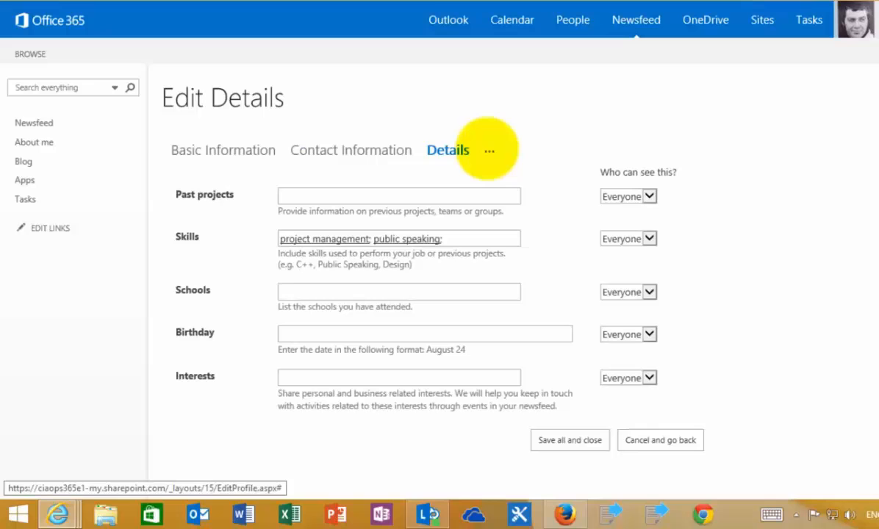
left_click(489, 150)
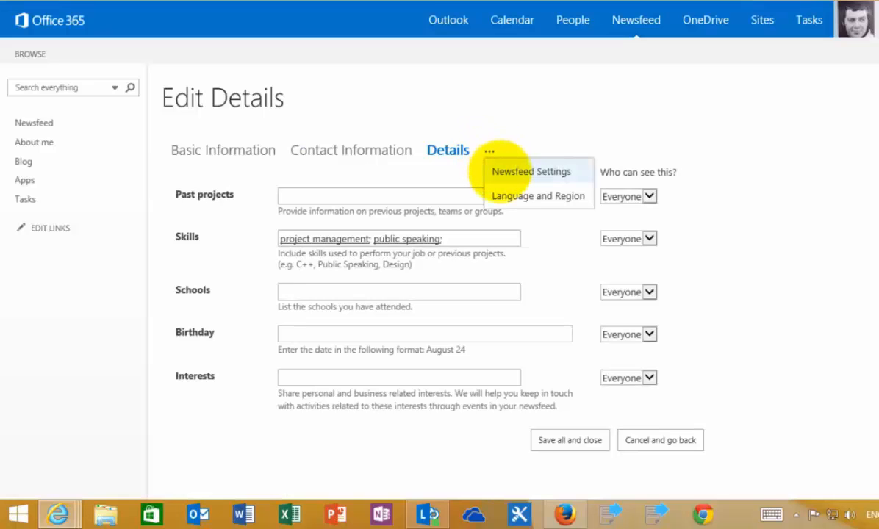
mouse_move(532, 170)
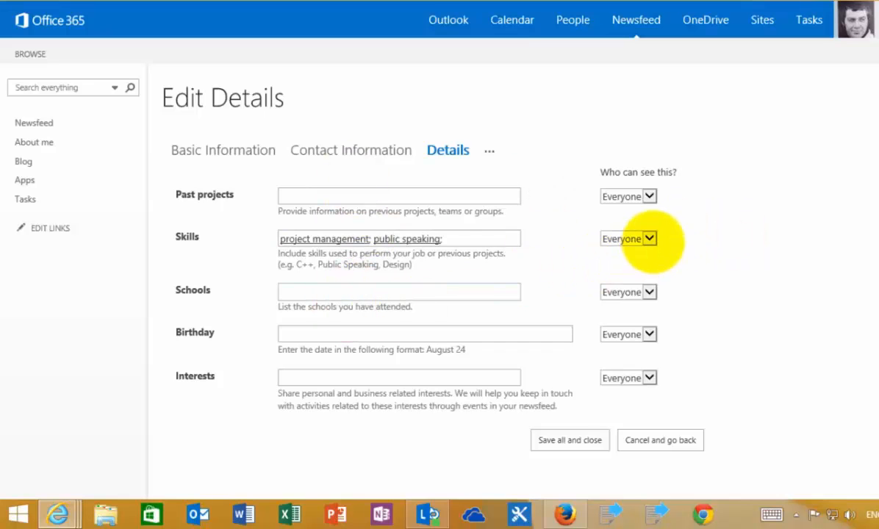
left_click(650, 238)
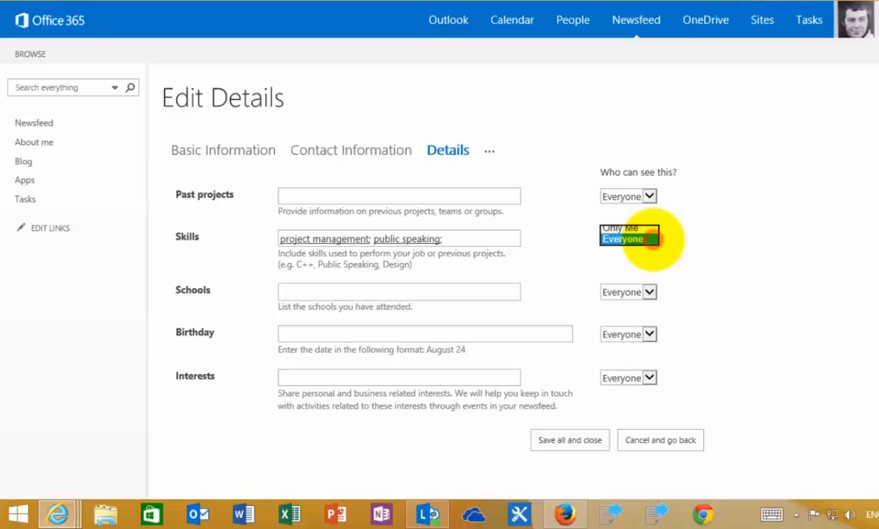
- Show the Newsfeed Settings with followed tags #office365 and #welcome and email options
left_click(489, 150)
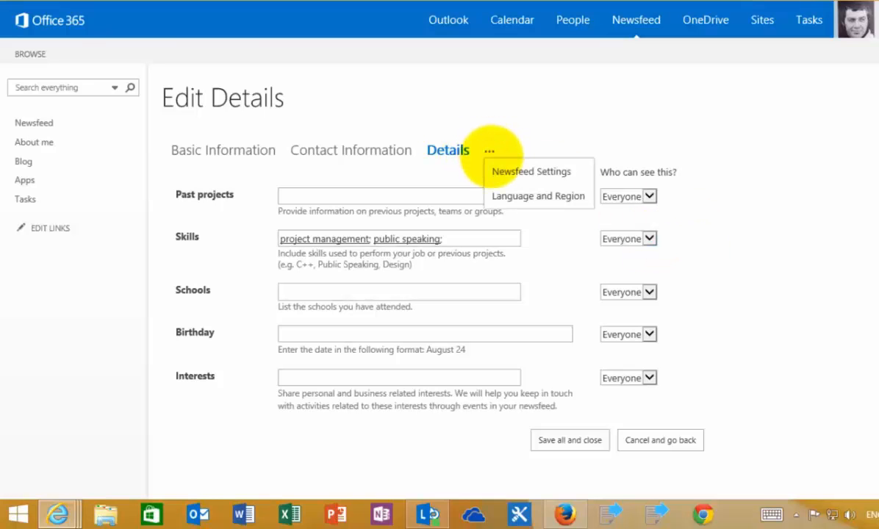
left_click(530, 171)
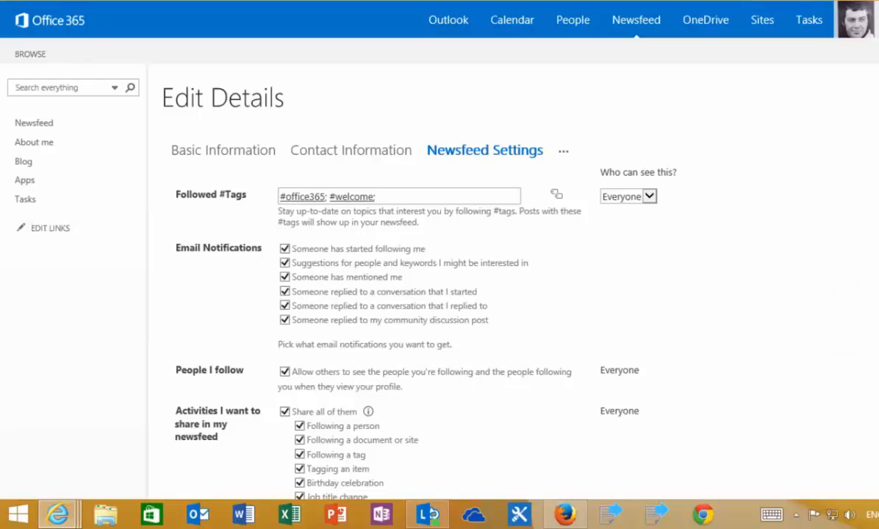
scroll("down", 3)
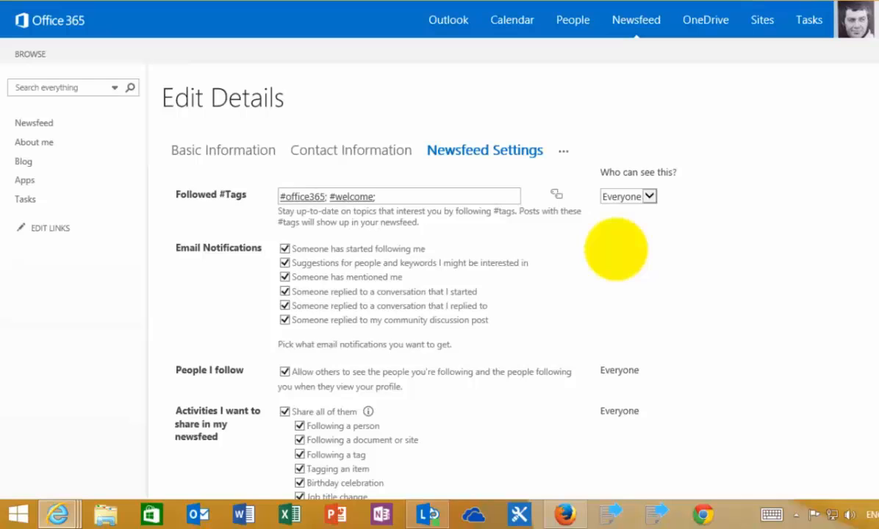
mouse_move(223, 150)
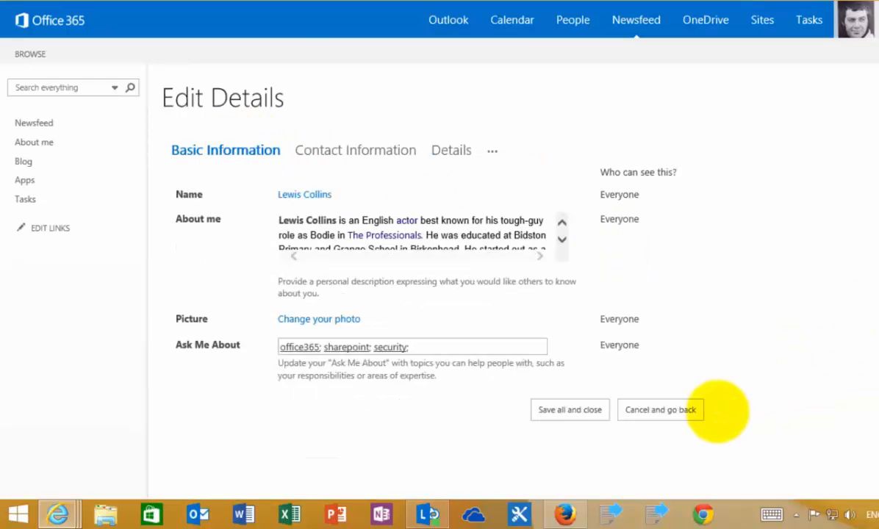
left_click(571, 409)
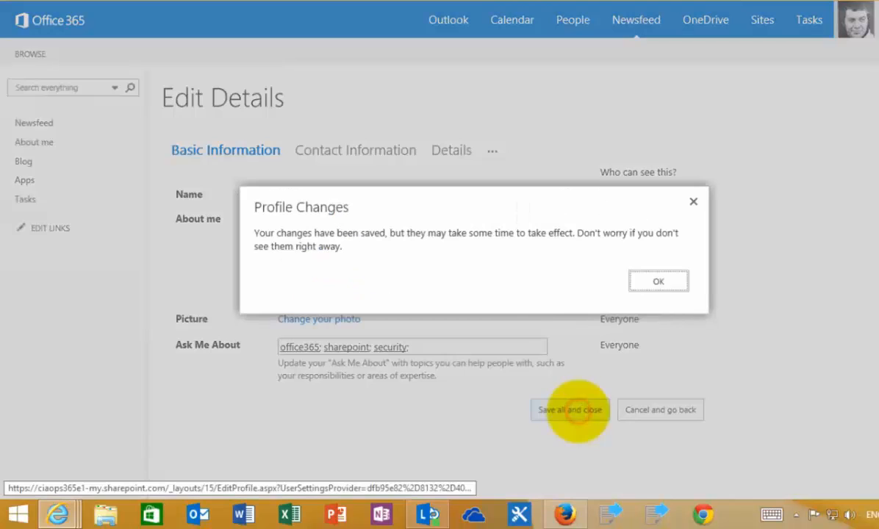
left_click(658, 280)
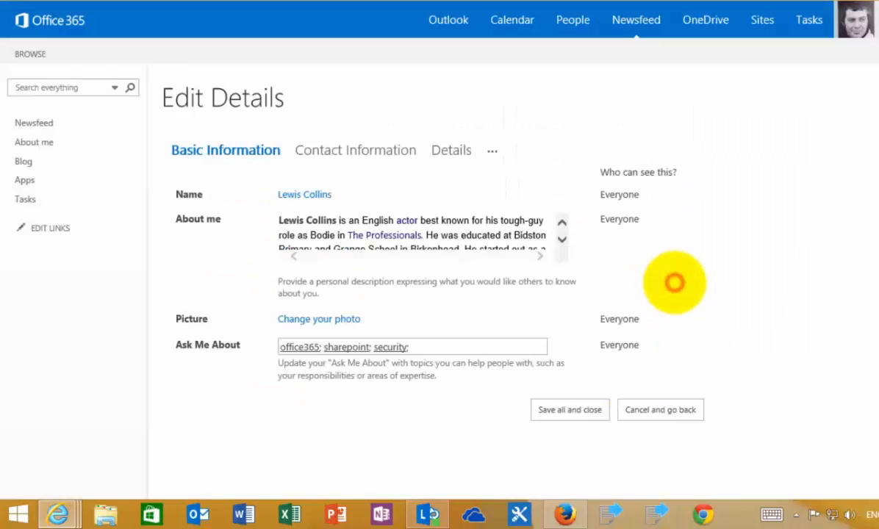
mouse_move(846, 358)
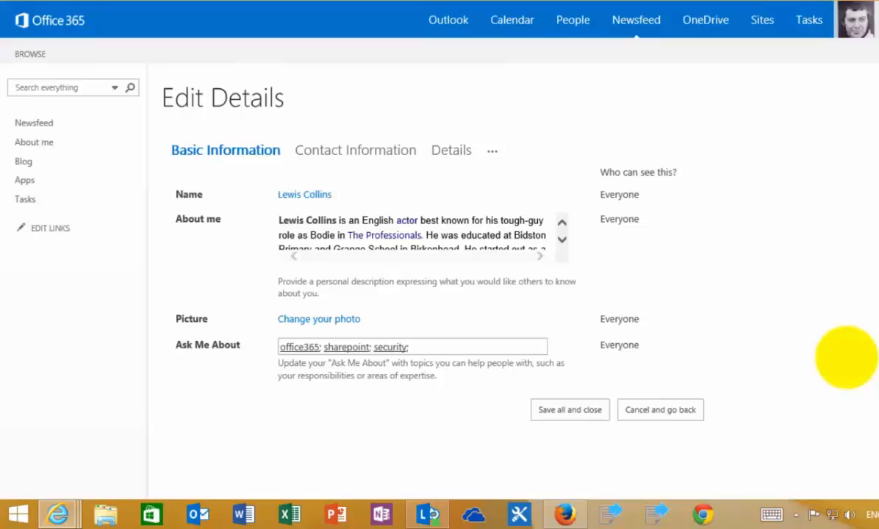
scroll("down", 3)
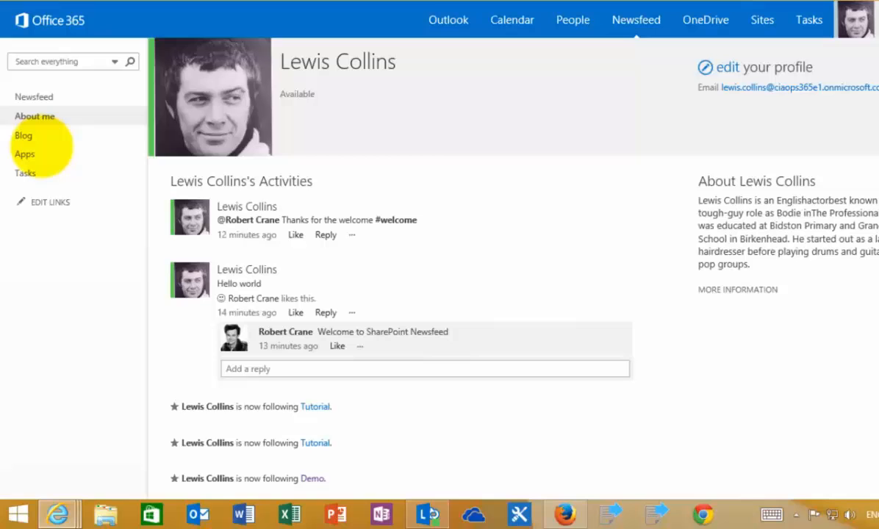
mouse_move(23, 136)
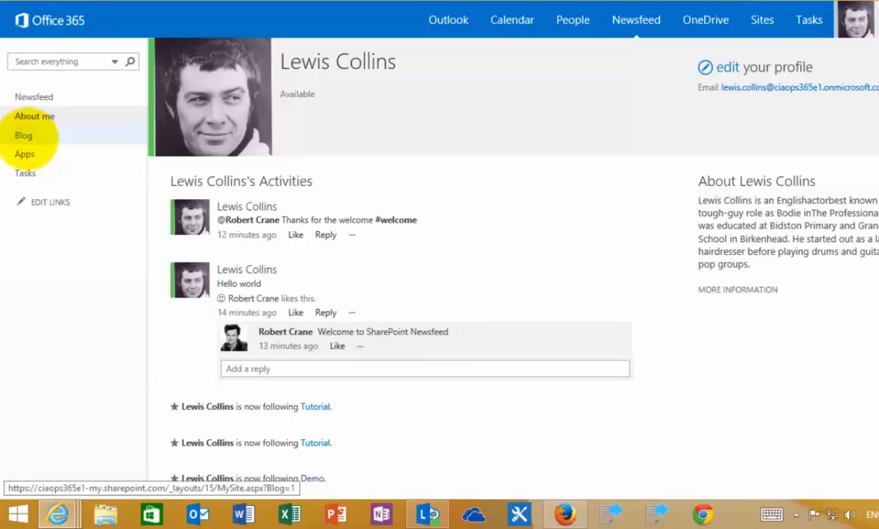
- View the personal Blog, then return to the feed topped by the 'Hello Tutorial team Site' post
left_click(24, 135)
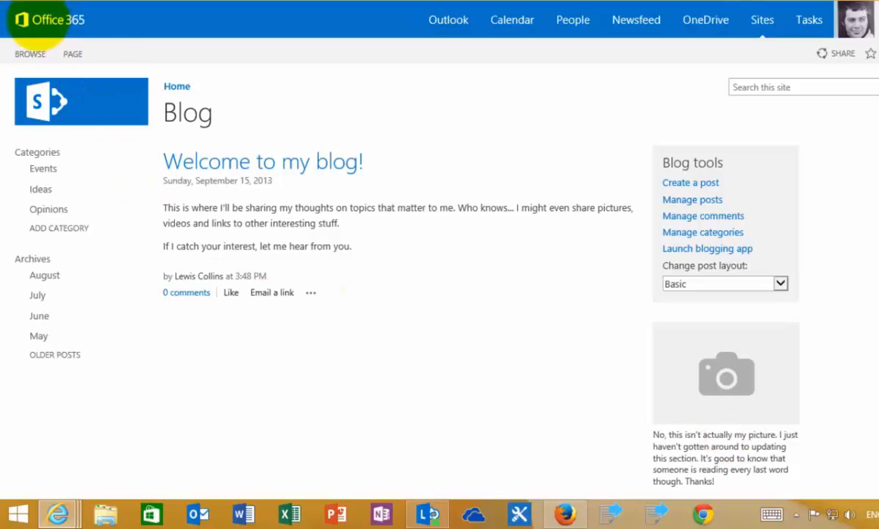
mouse_move(635, 21)
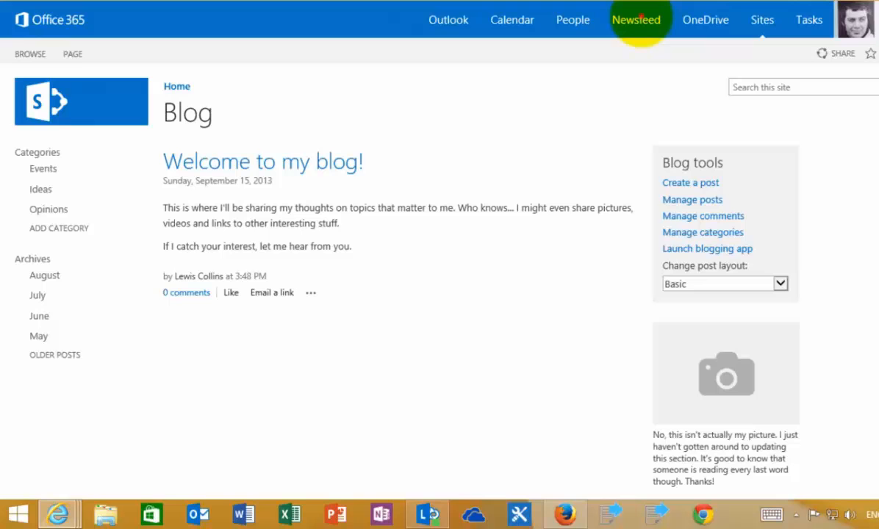
left_click(636, 21)
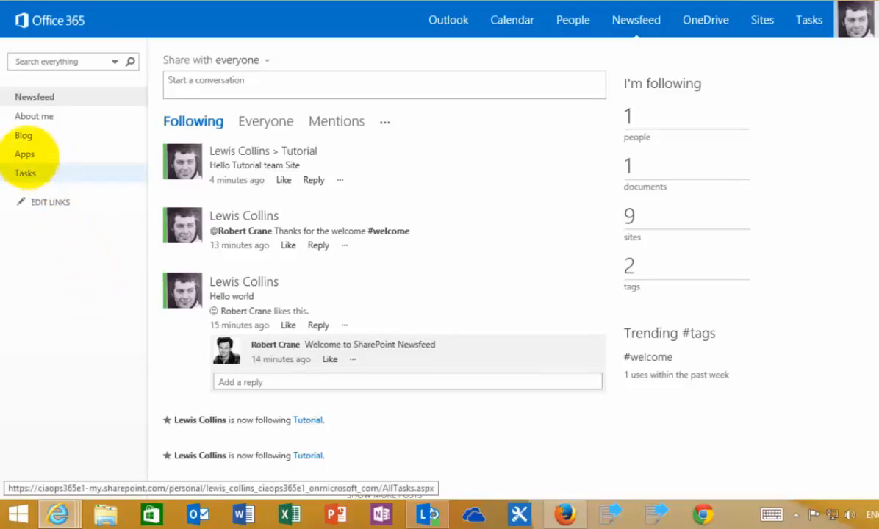
- Show the personal site's Site Contents listing MicroFeed, Documents, Photos, Social and Style Library
left_click(24, 154)
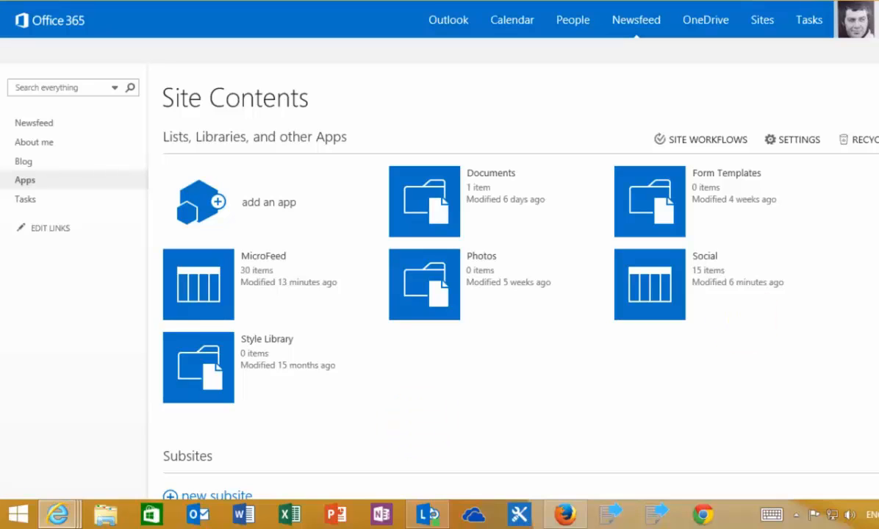
mouse_move(865, 139)
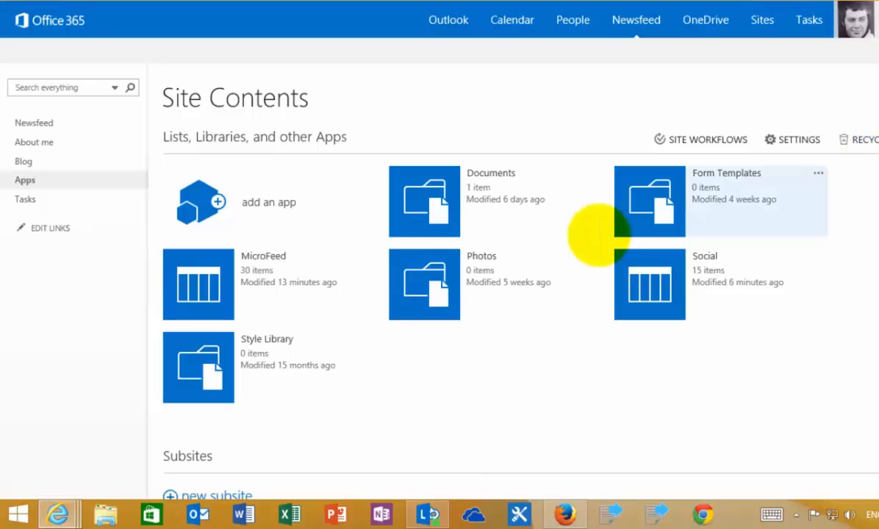
mouse_move(26, 199)
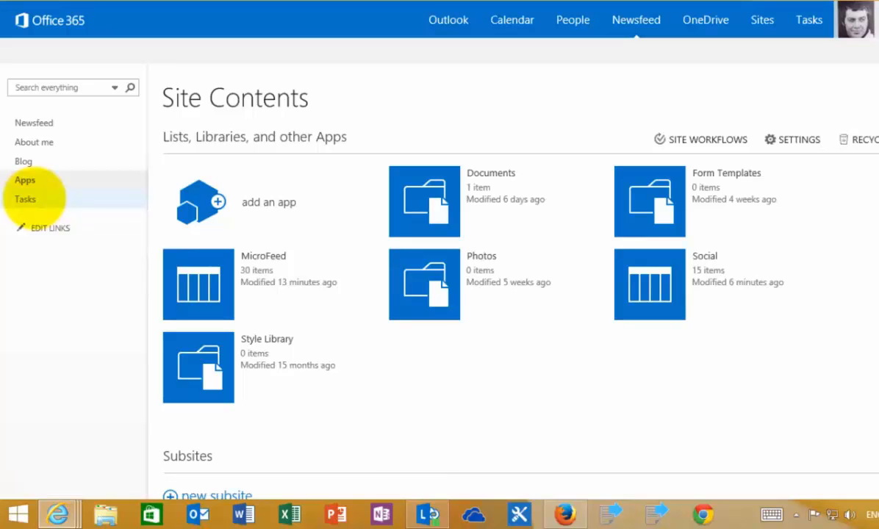
- Show the My Tasks page with the single SkyDrive Pro upgrade task
left_click(27, 200)
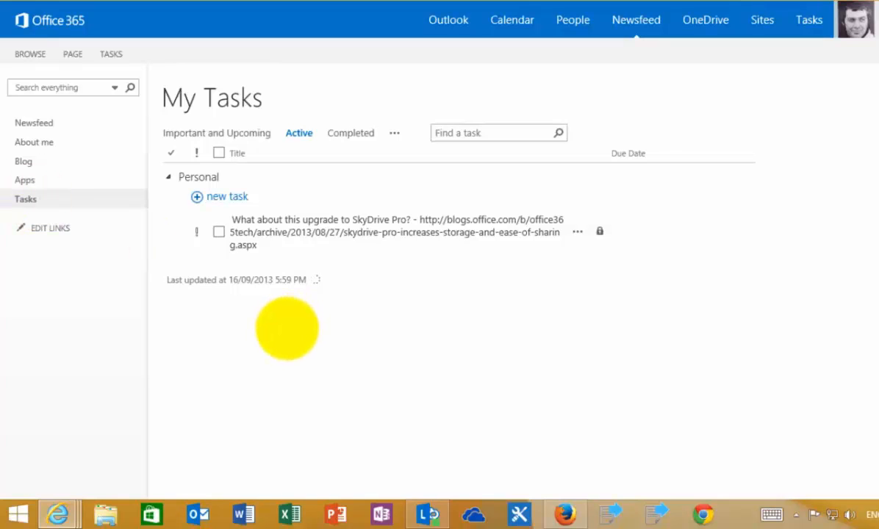
mouse_move(34, 124)
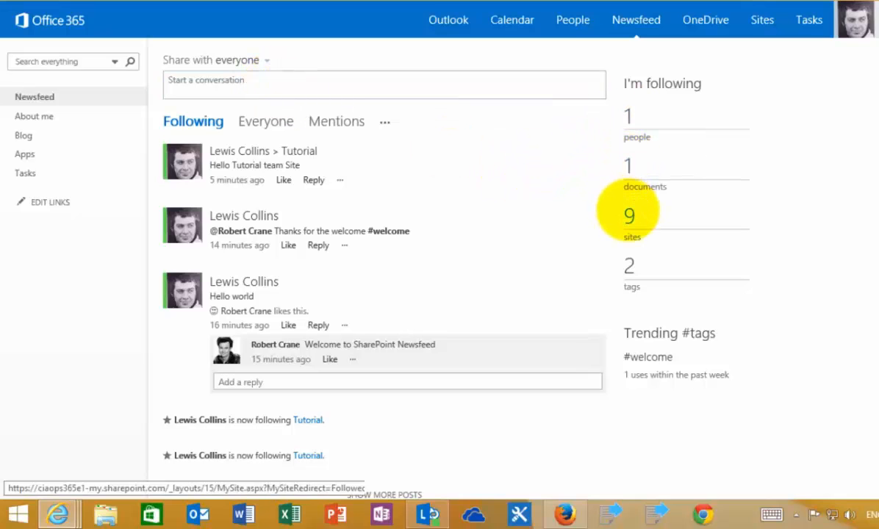
mouse_move(629, 215)
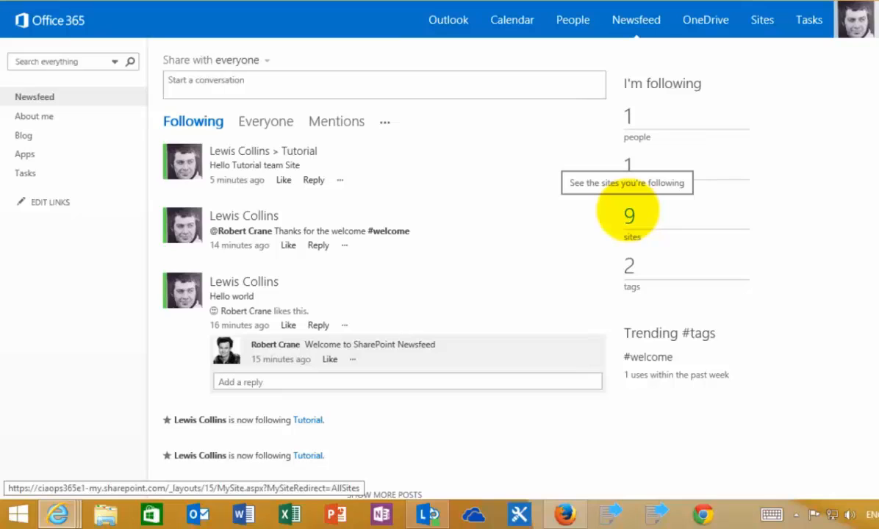